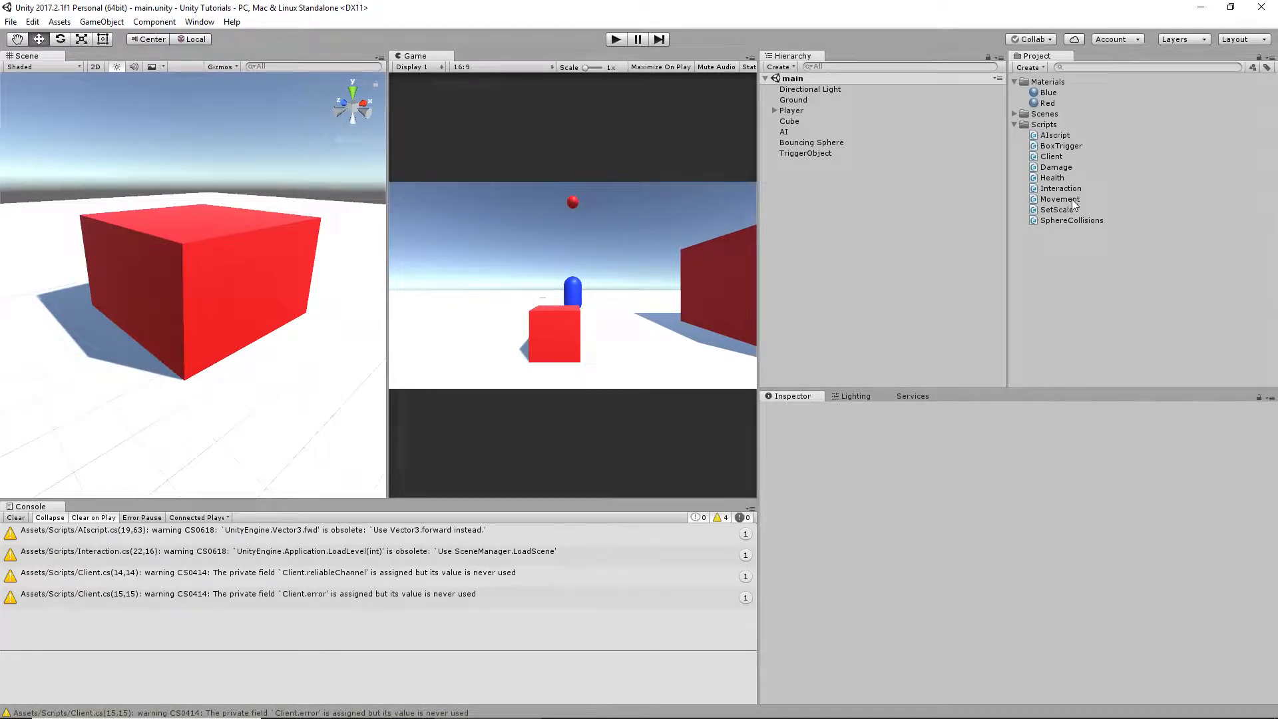
Open the Movement script from the project's Scripts folder in MonoDevelop.
left_click(1060, 198)
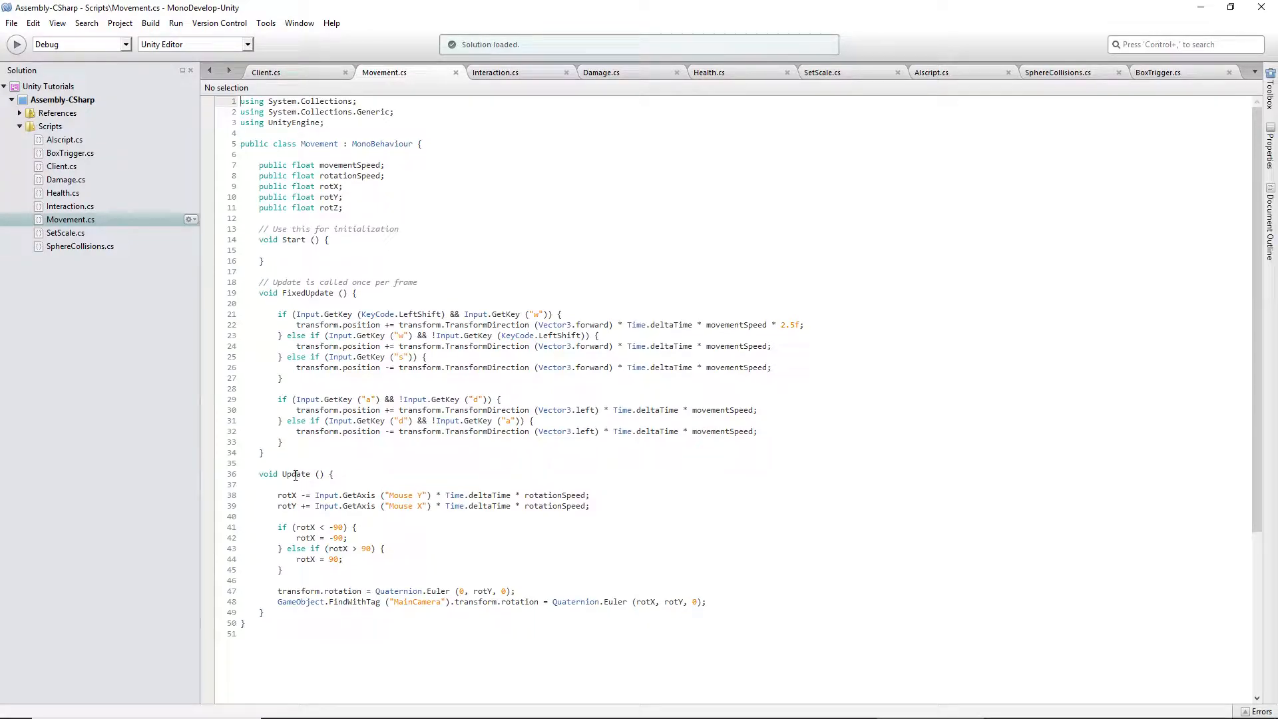
In Update, add an if check for Input.GetKeyDown(KeyCode.Space).
double_click(295, 474)
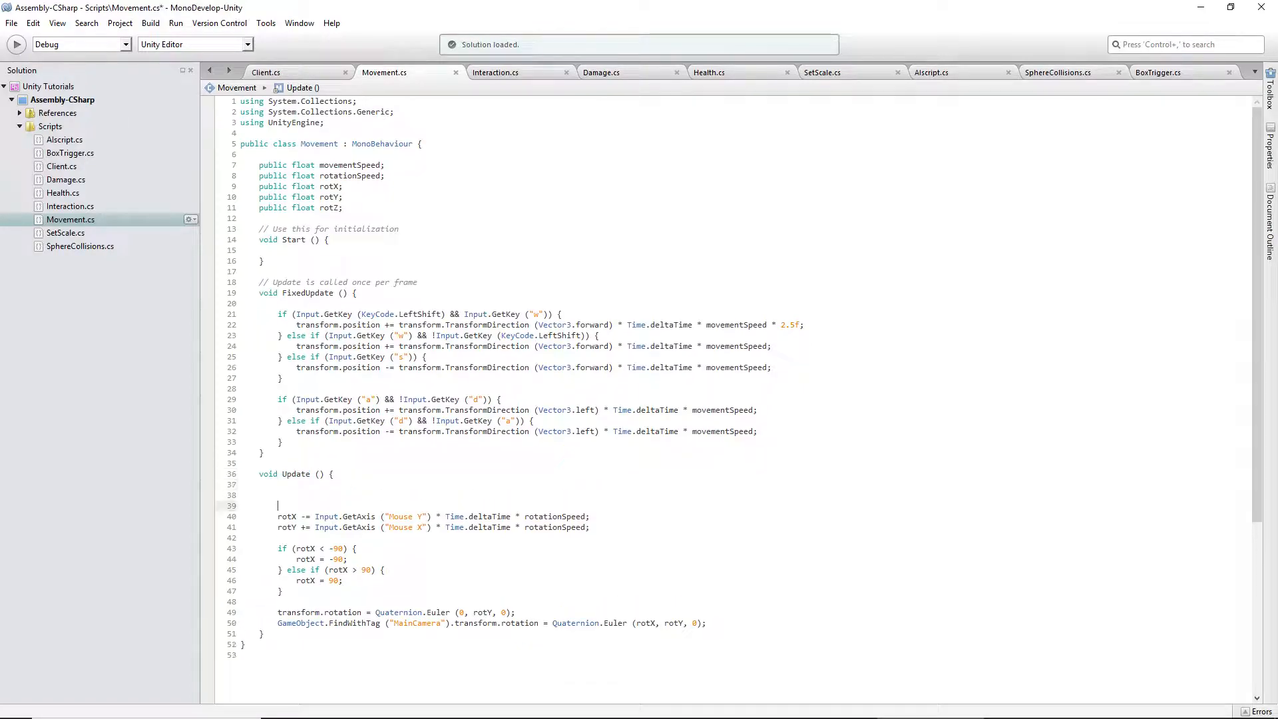
type("if(")
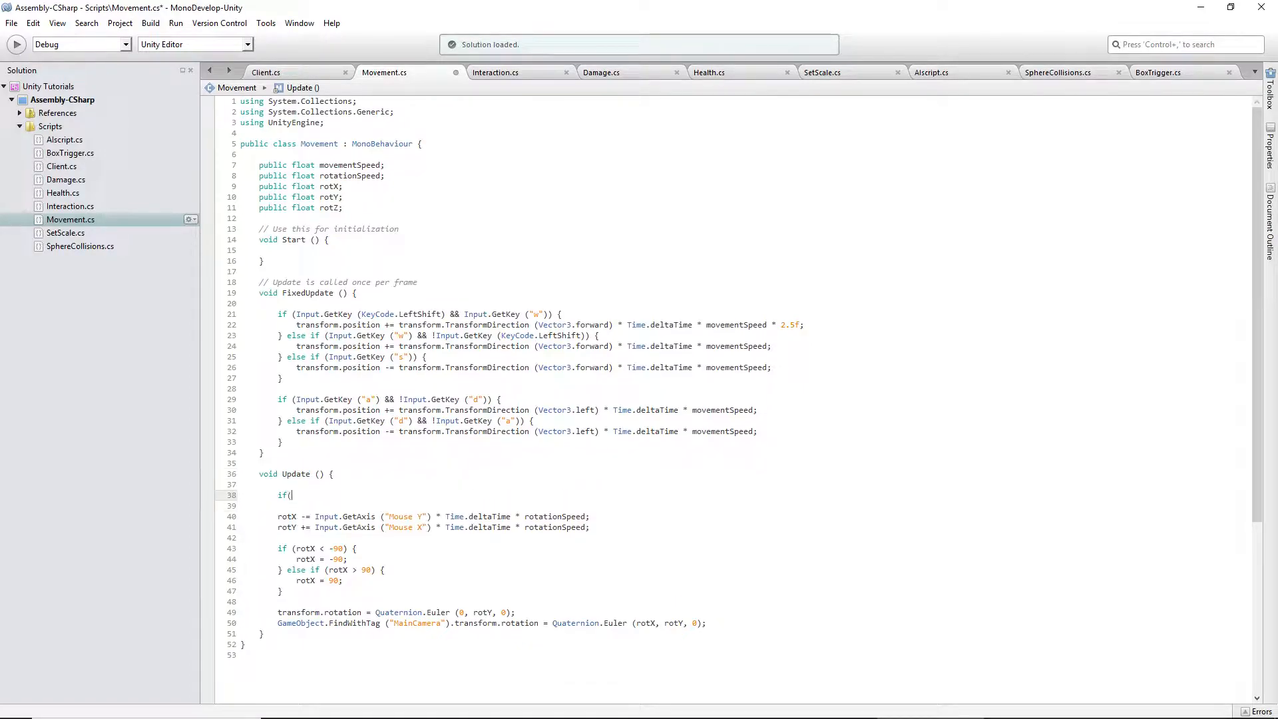
type("Input.GetKeyDown")
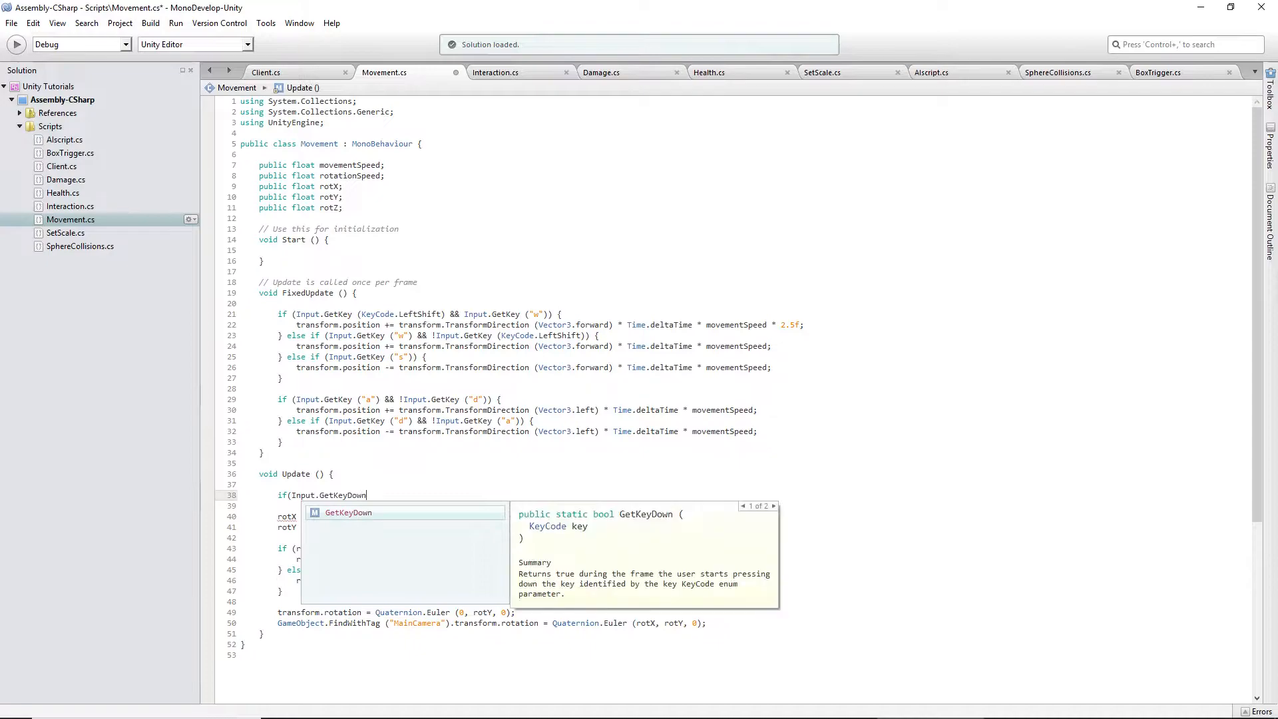
type("(")
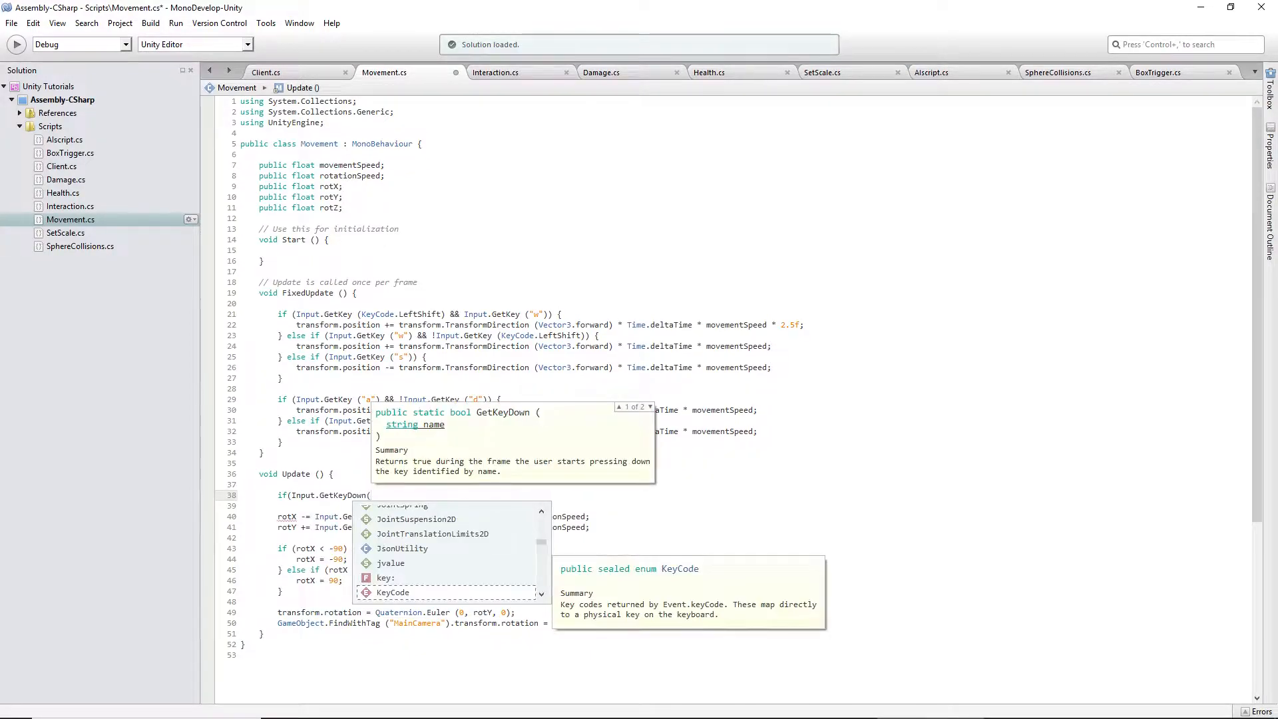
type("KeyCode.Space)) {")
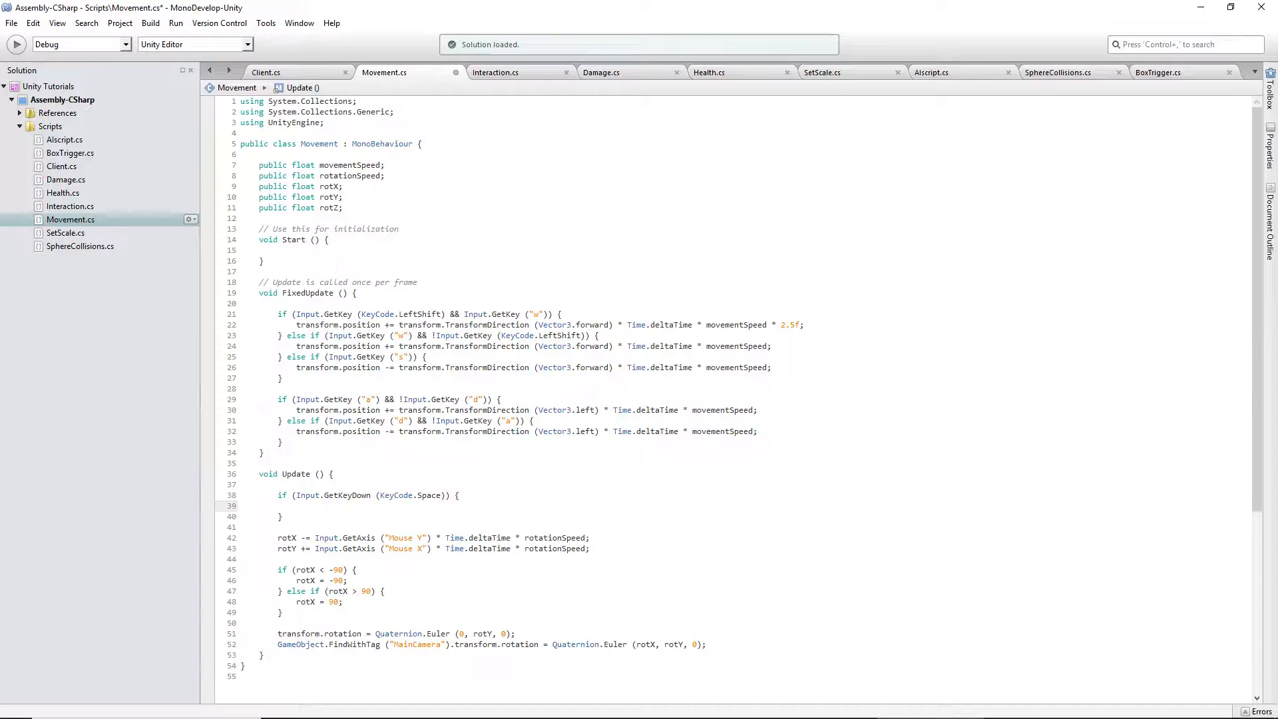
Inside the Space check, add GetComponent<Rigidbody>().AddForce(Vector3.up * 1000).
type("GetComponent<Rigidbod")
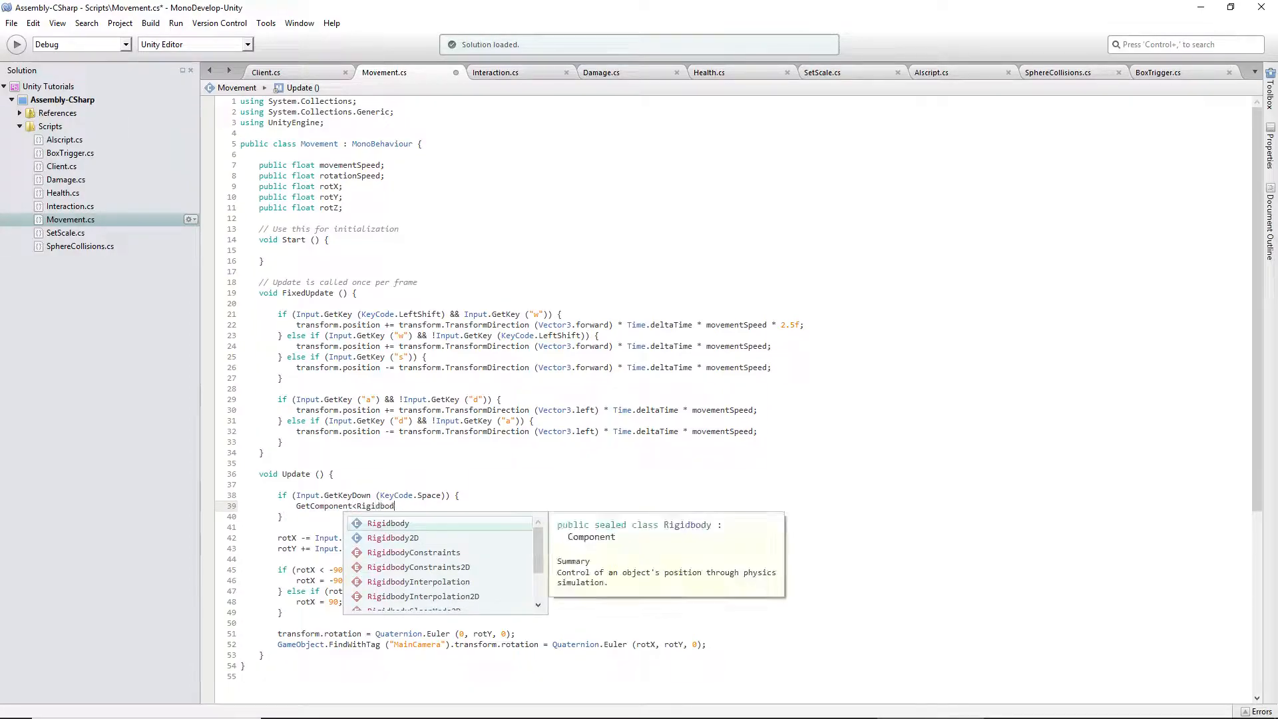
type(">().")
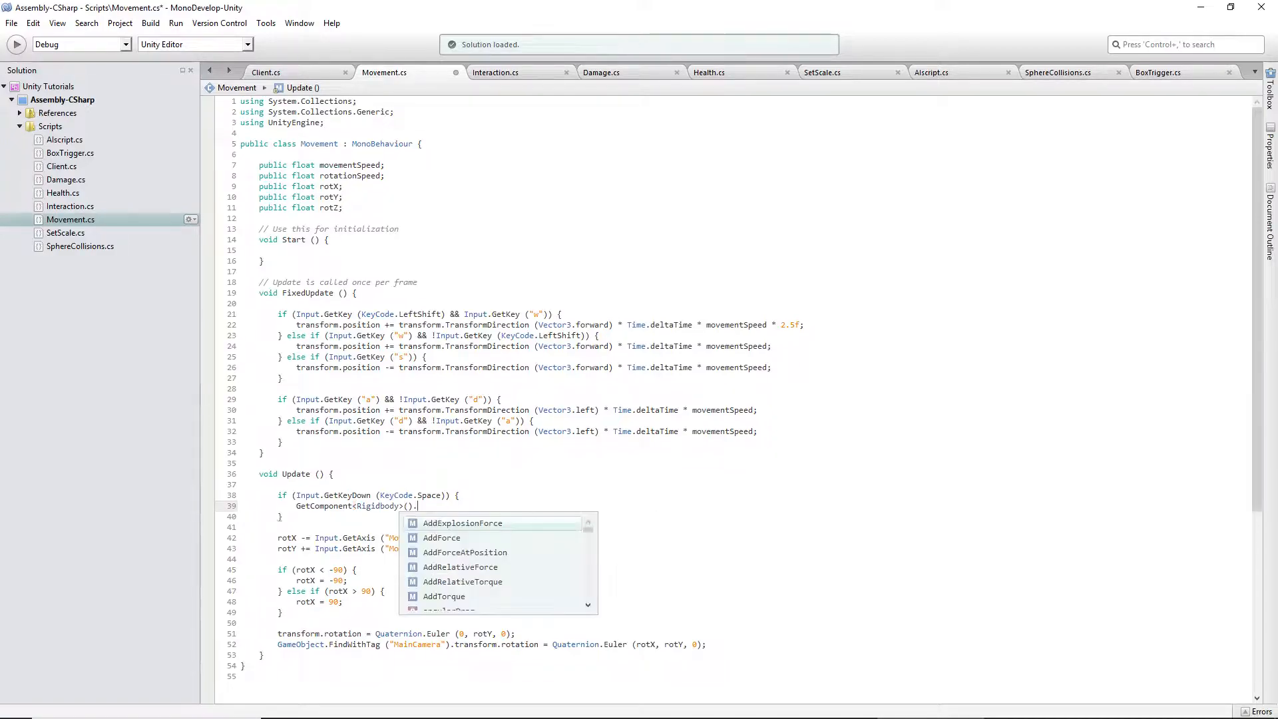
type("AddForc")
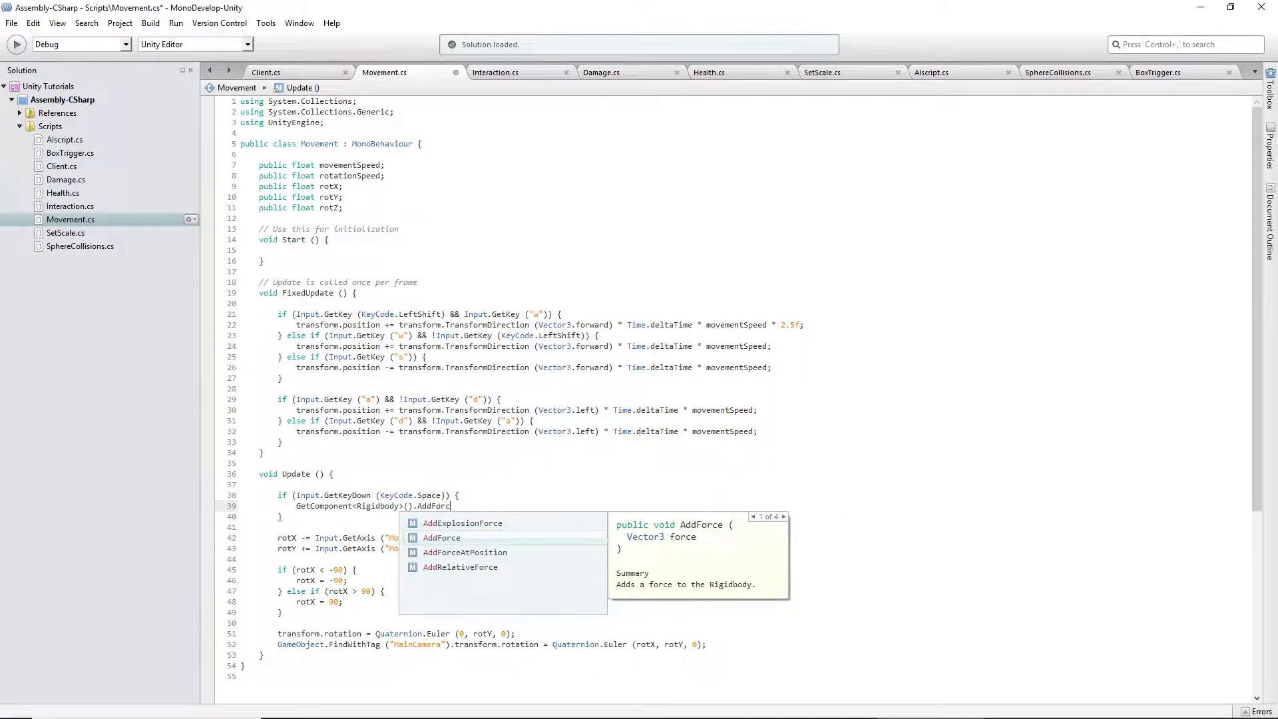
type("e(Vectoe23")
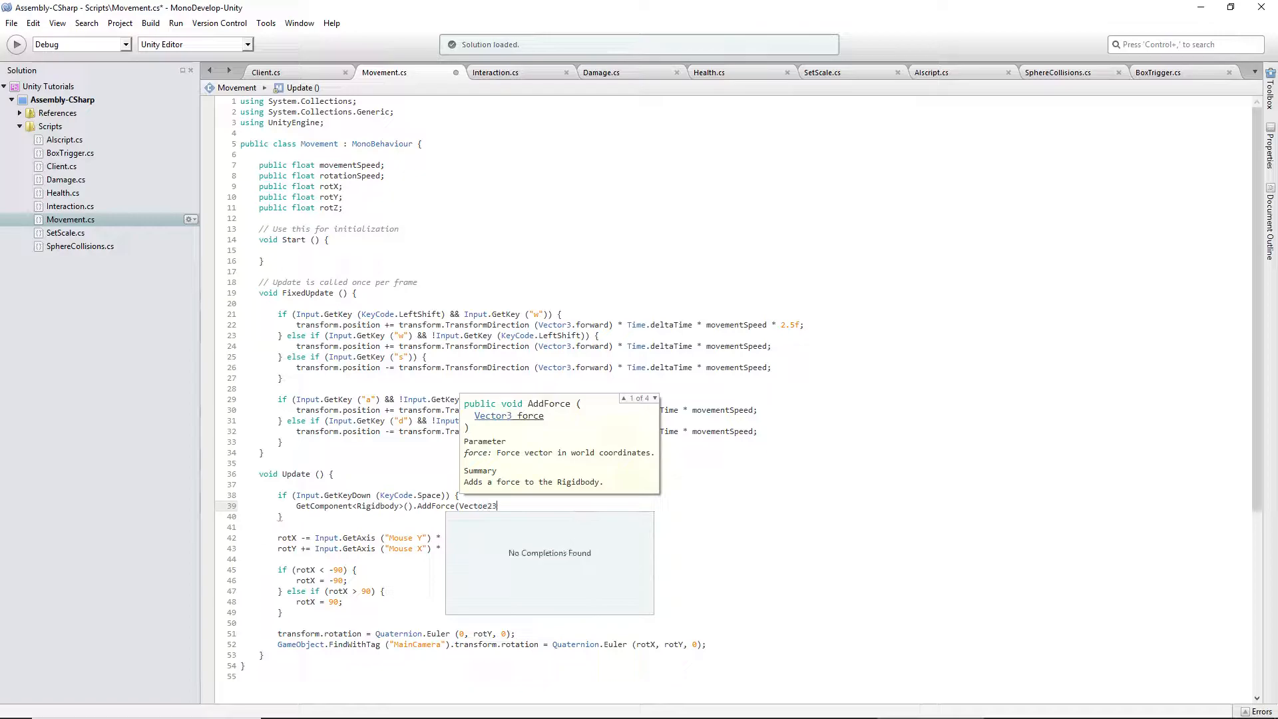
type("Vector3.up *")
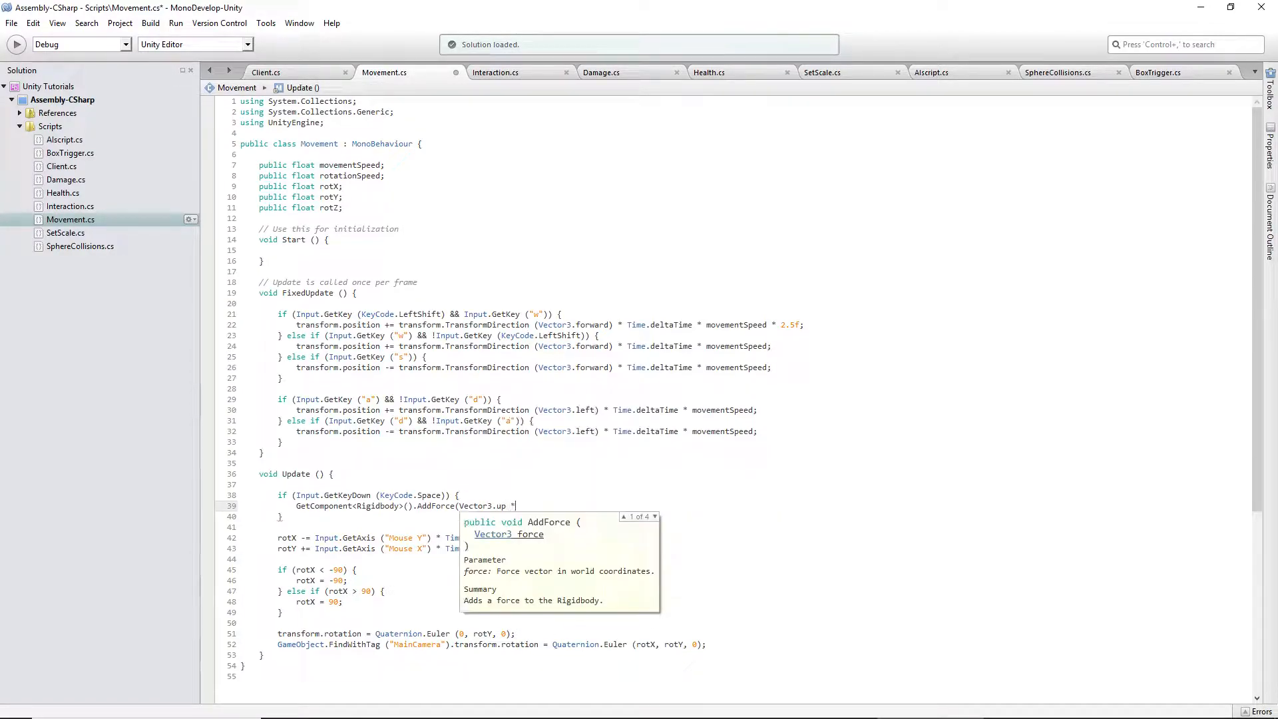
type("1000);")
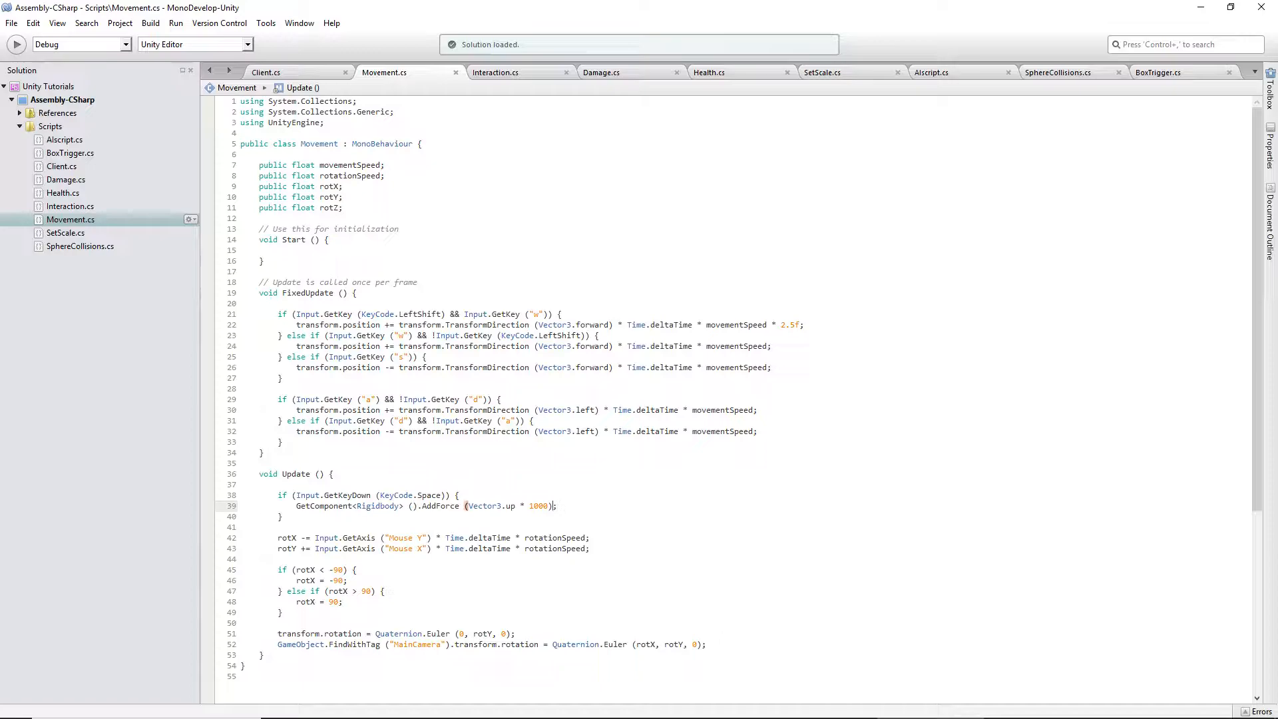
Change the AddForce jump force from 1000 to 2000 and review the FixedUpdate movement lines.
type("2000")
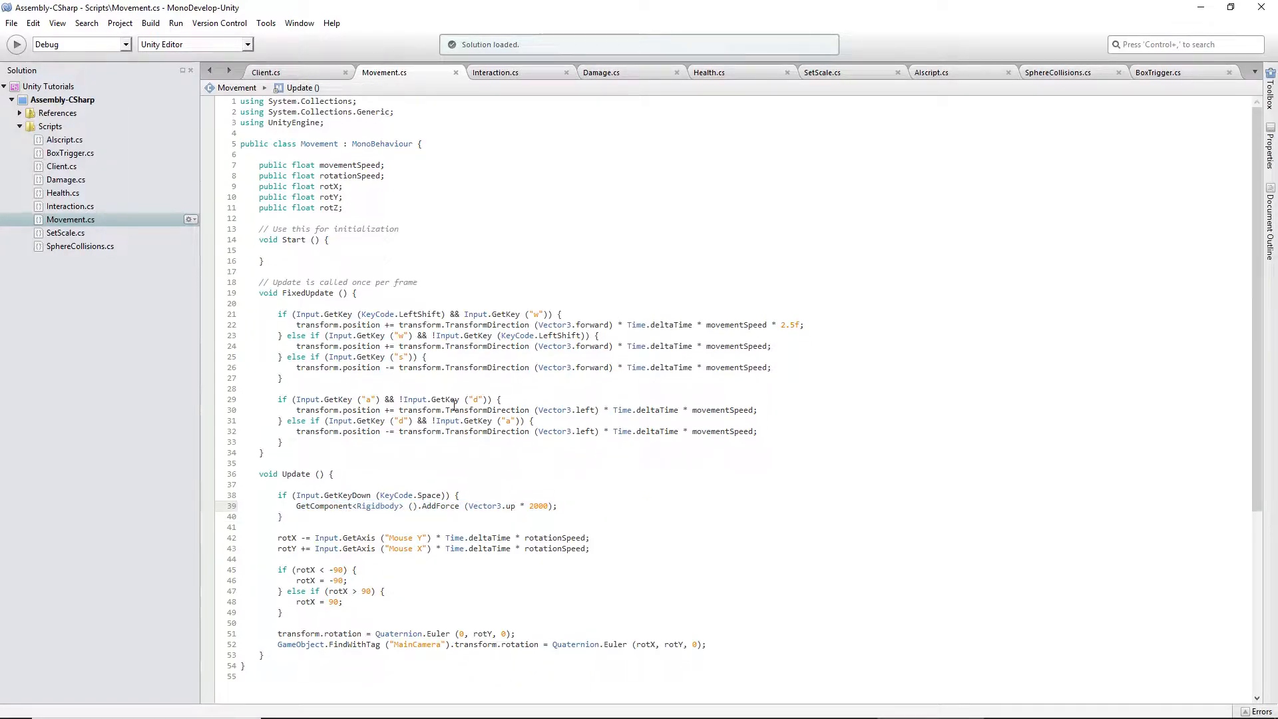
double_click(482, 410)
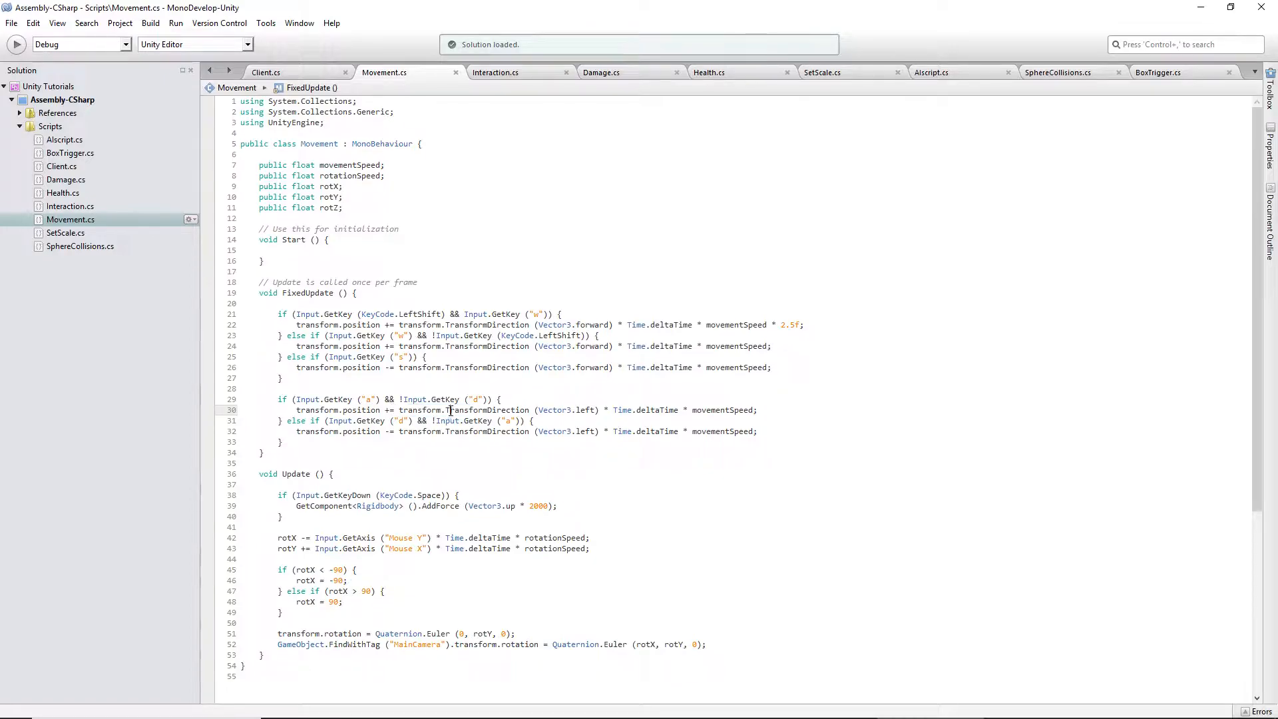
double_click(487, 410)
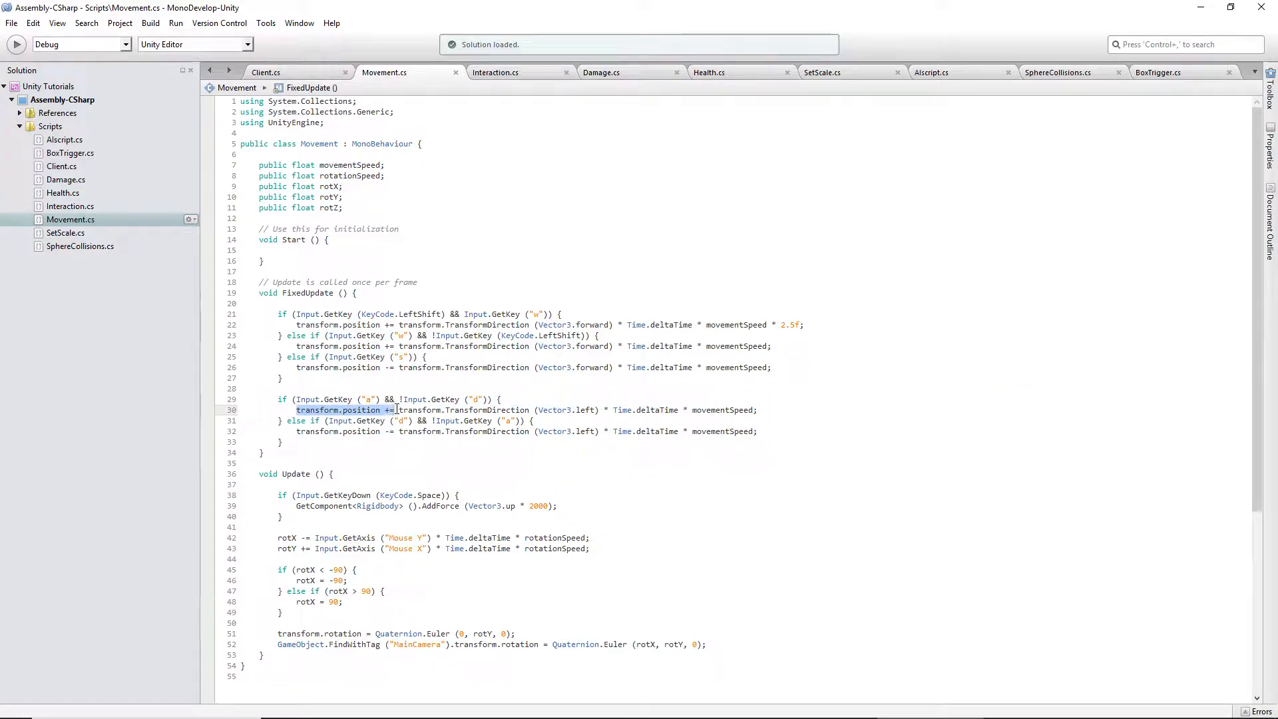
mouse_move(553, 431)
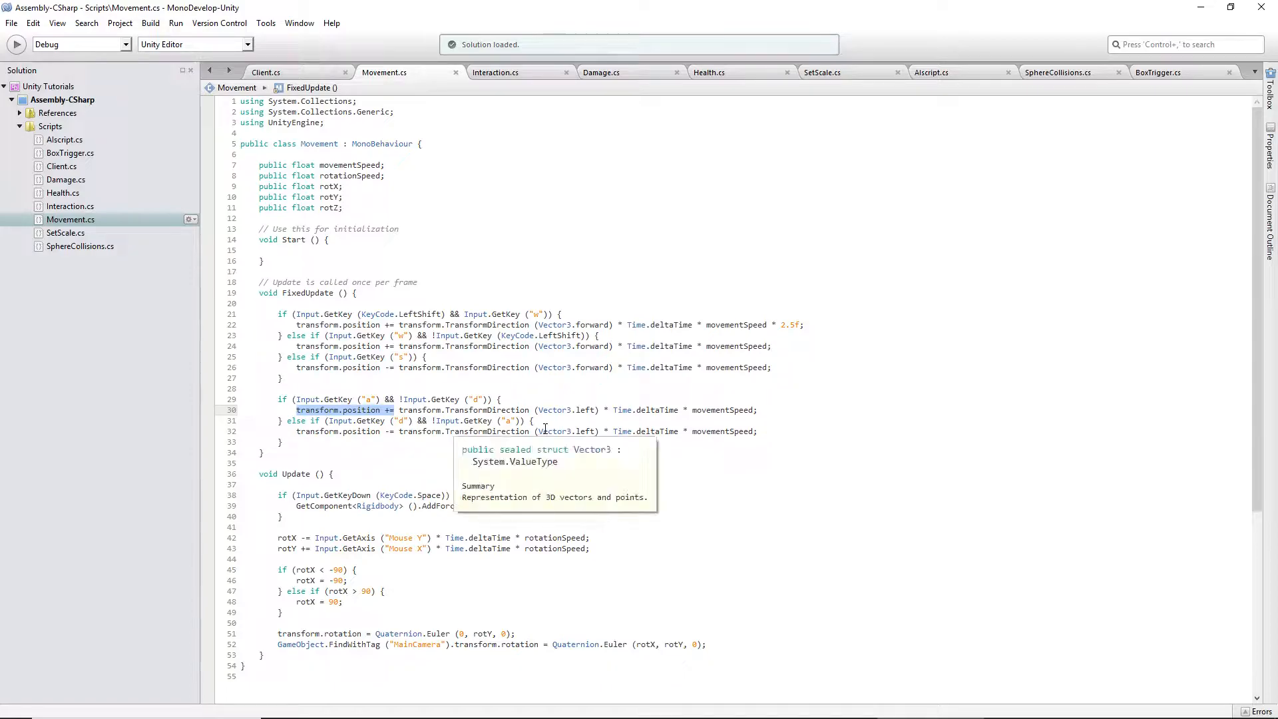
mouse_move(616, 506)
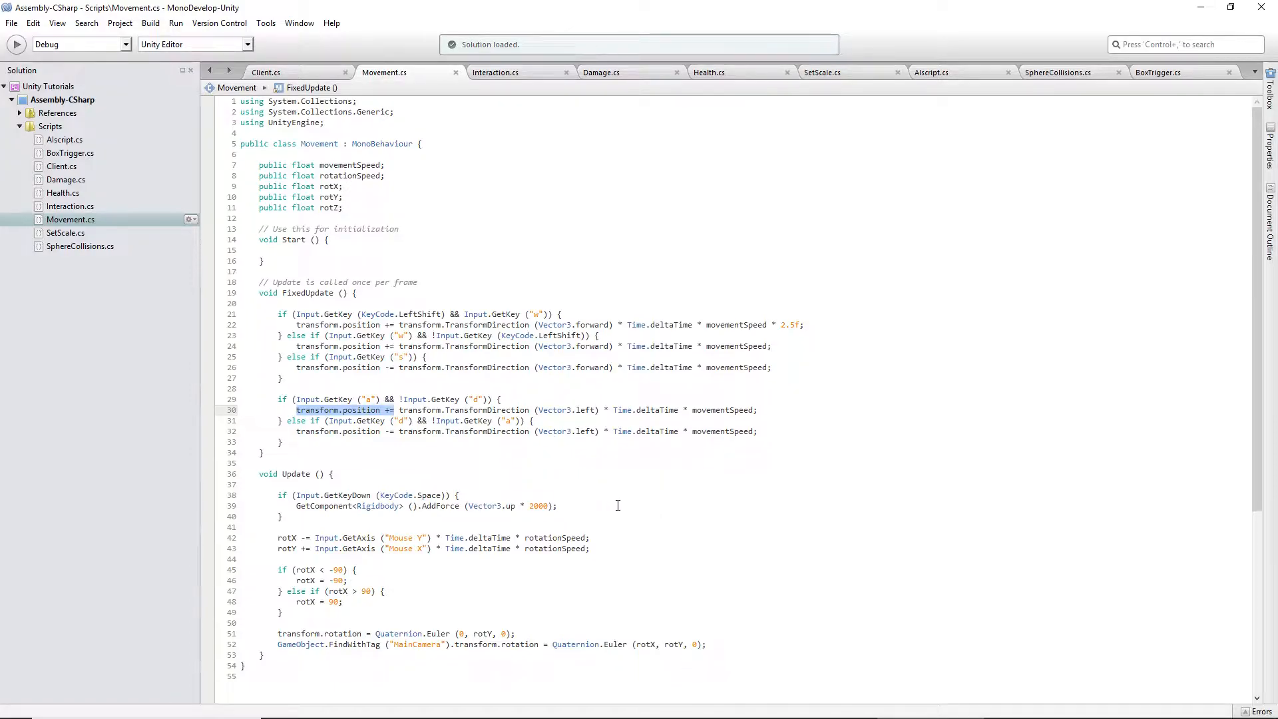
mouse_move(495, 463)
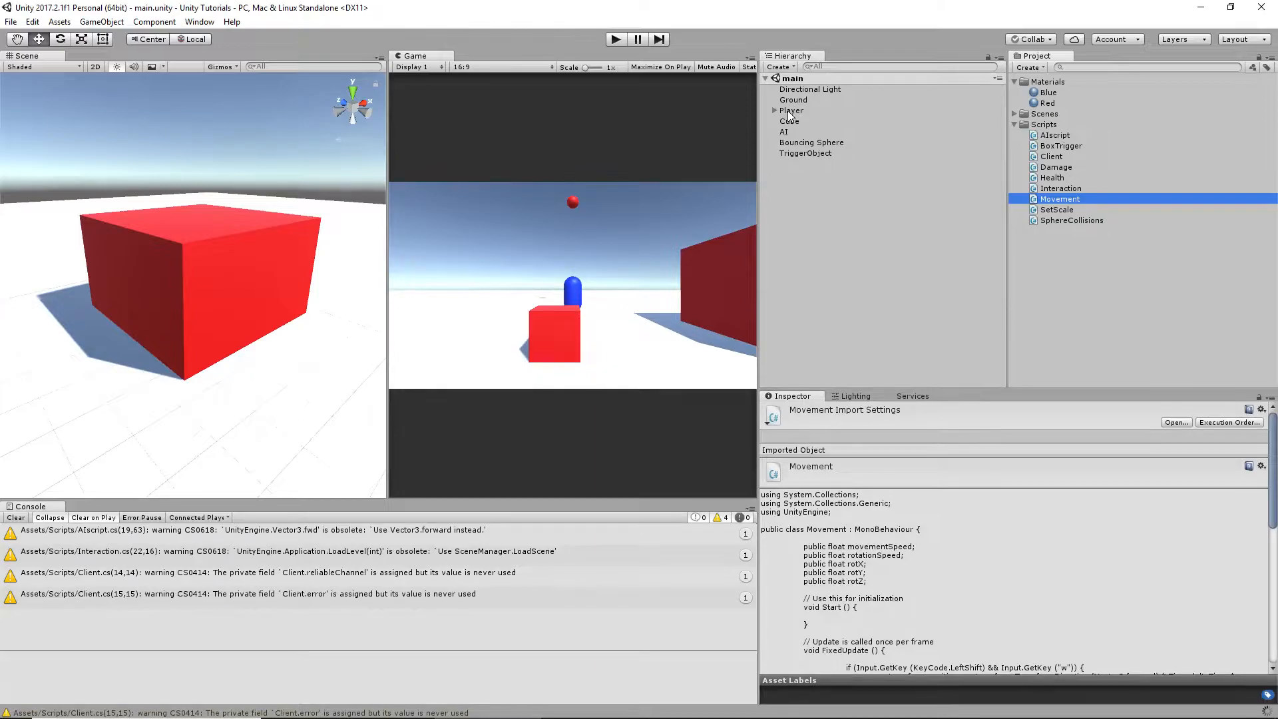
Select the Player in the Hierarchy to show its Rigidbody with mass 1 and drag 0.1.
left_click(789, 110)
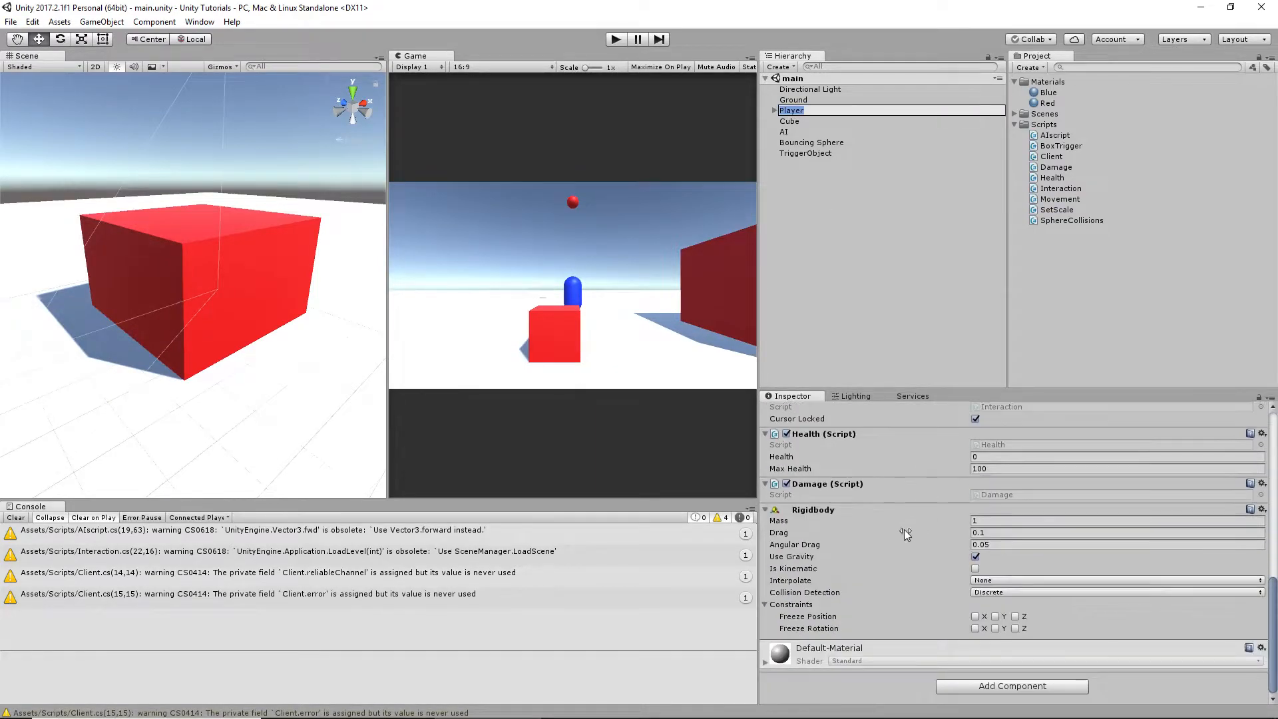
mouse_move(970, 569)
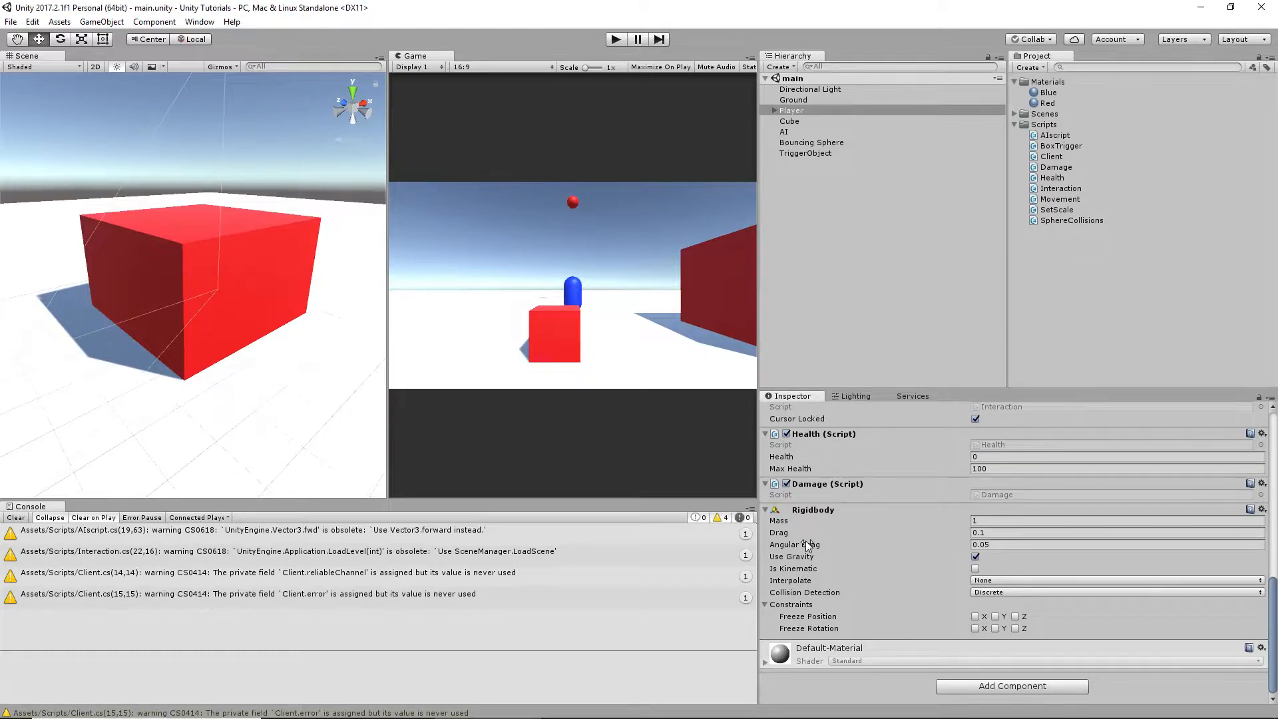
mouse_move(805, 521)
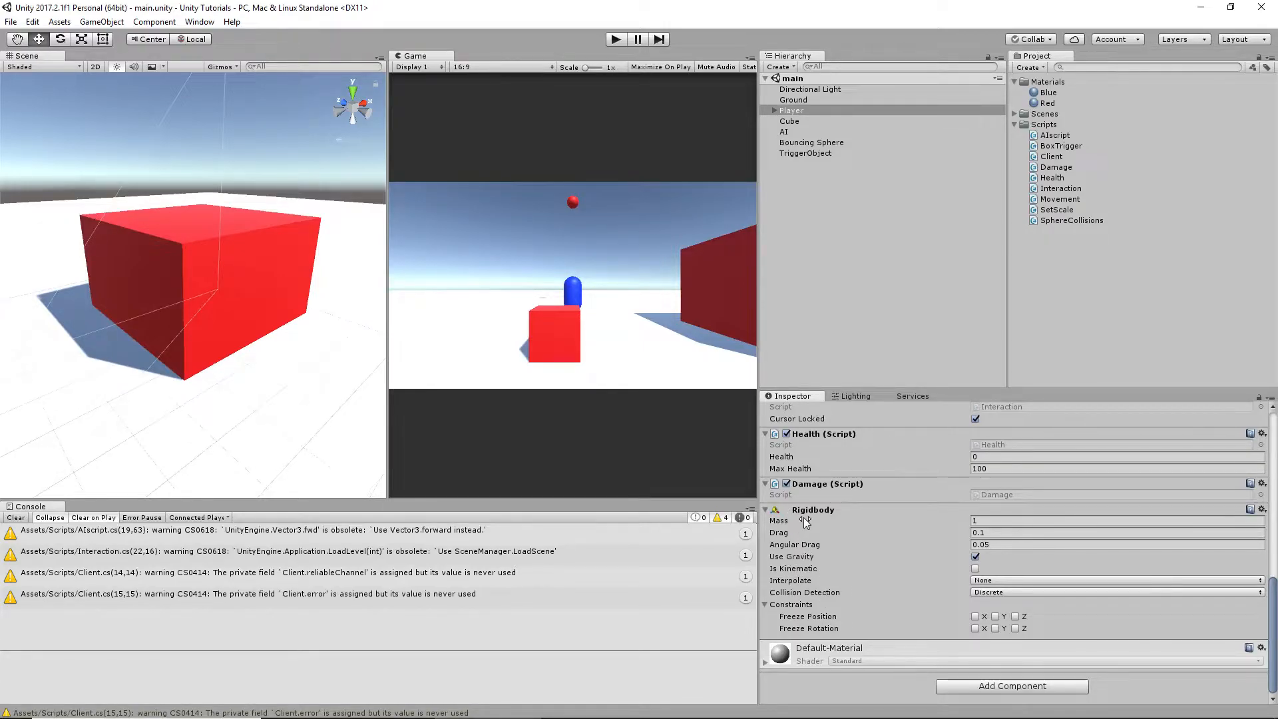
mouse_move(803, 520)
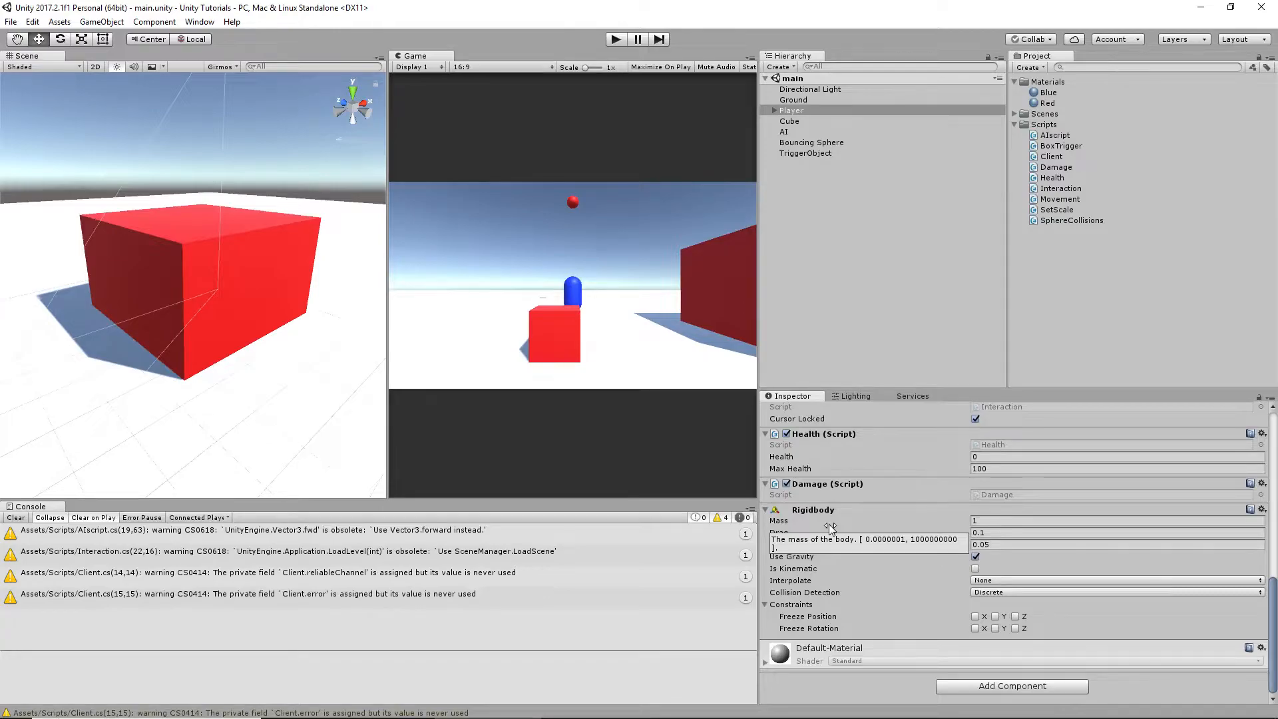
mouse_move(836, 521)
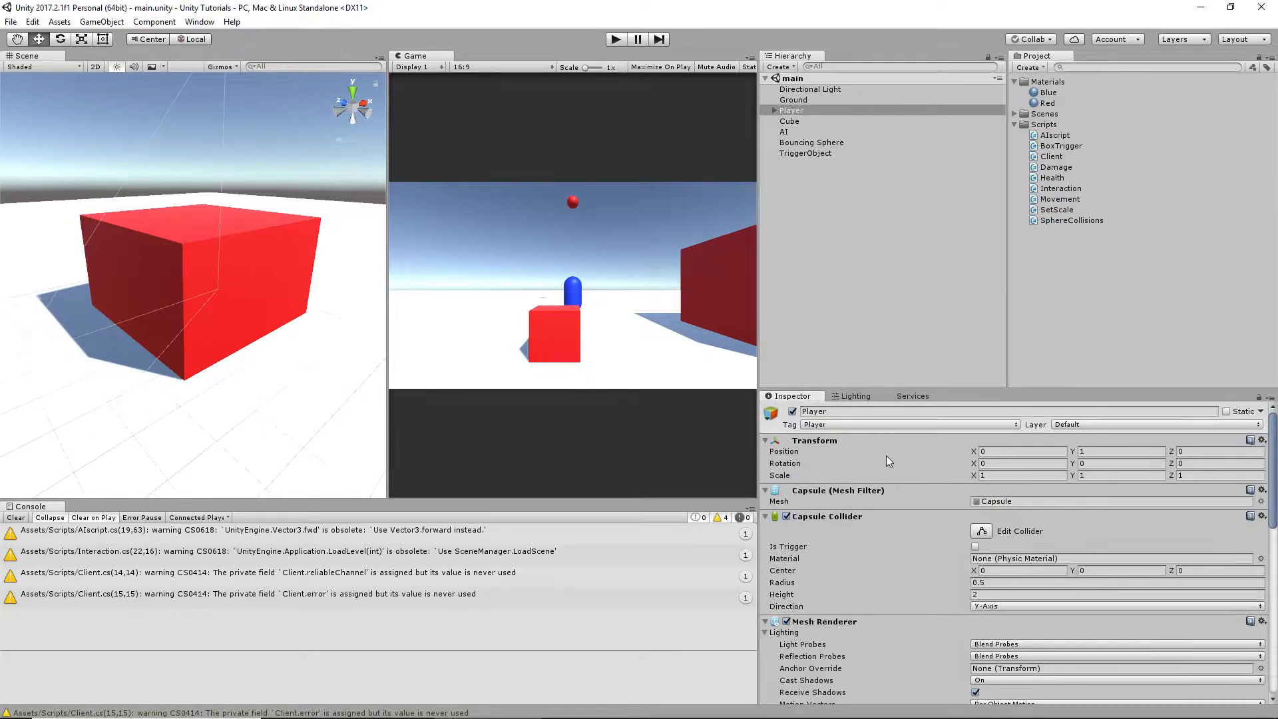
mouse_move(967, 455)
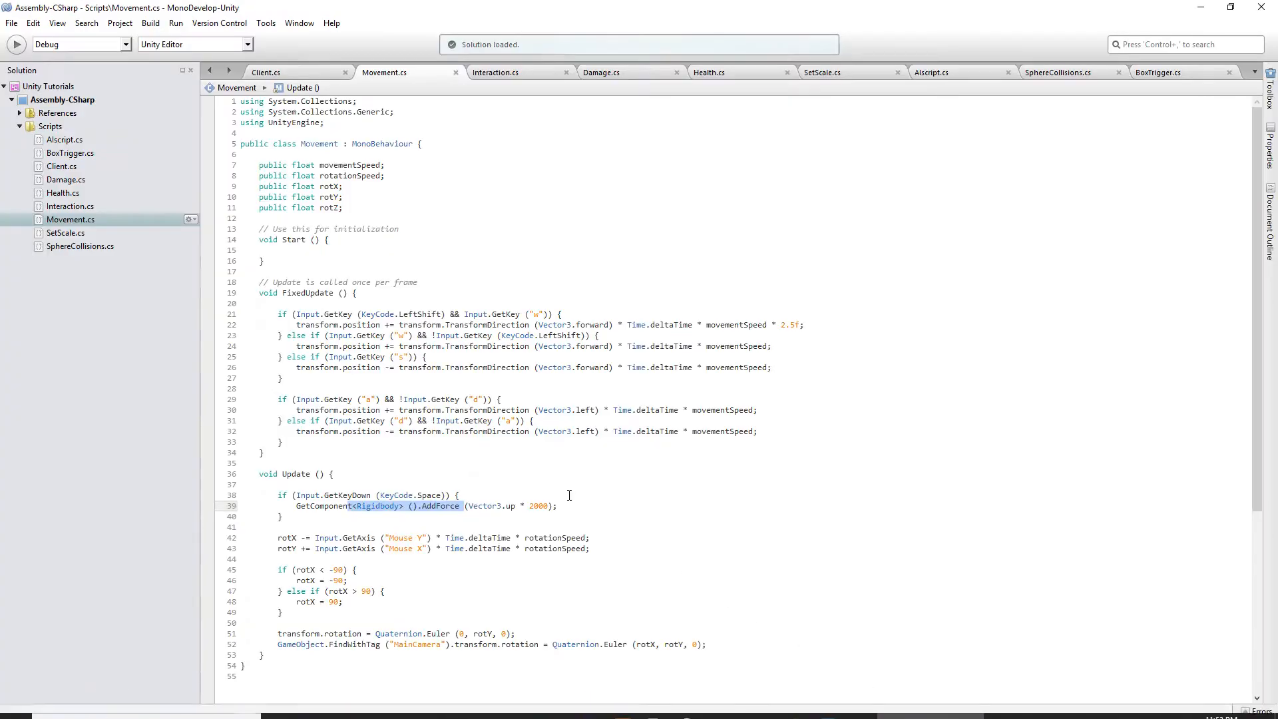
Switch back to the Unity editor to check the scene with the player capsule.
left_click(488, 705)
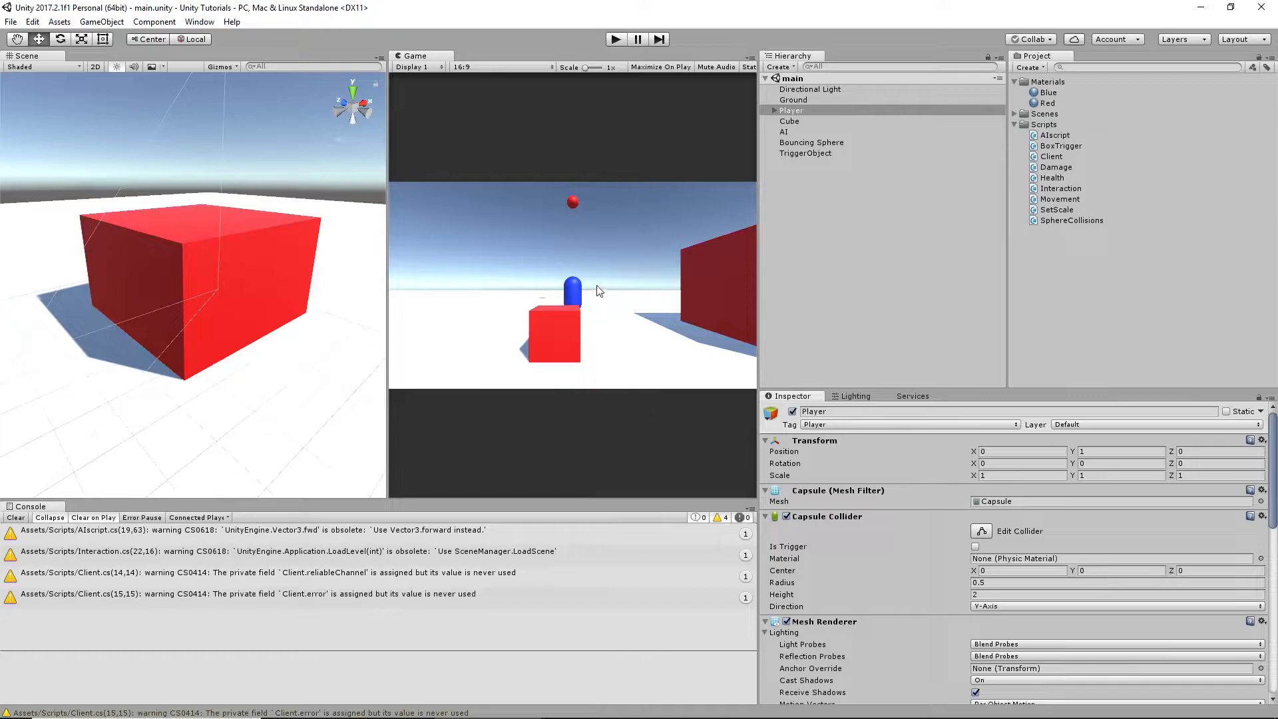
mouse_move(296, 452)
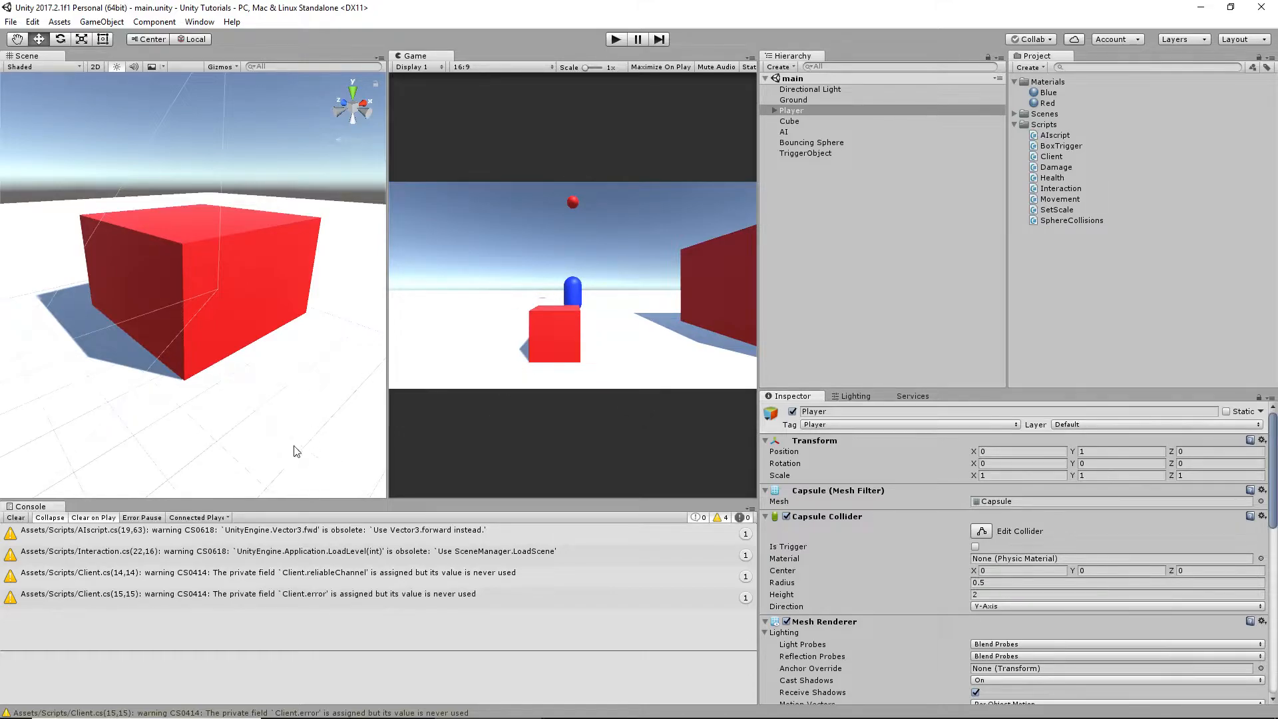
mouse_move(371, 383)
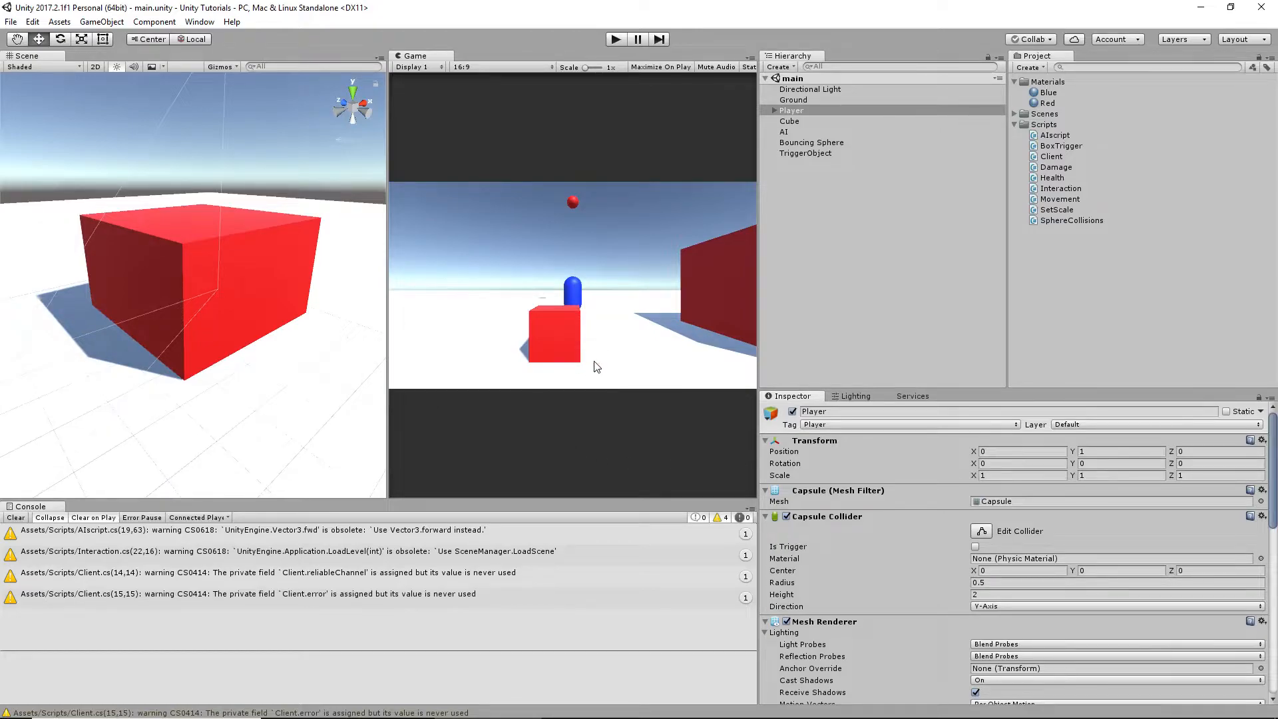
mouse_move(901, 225)
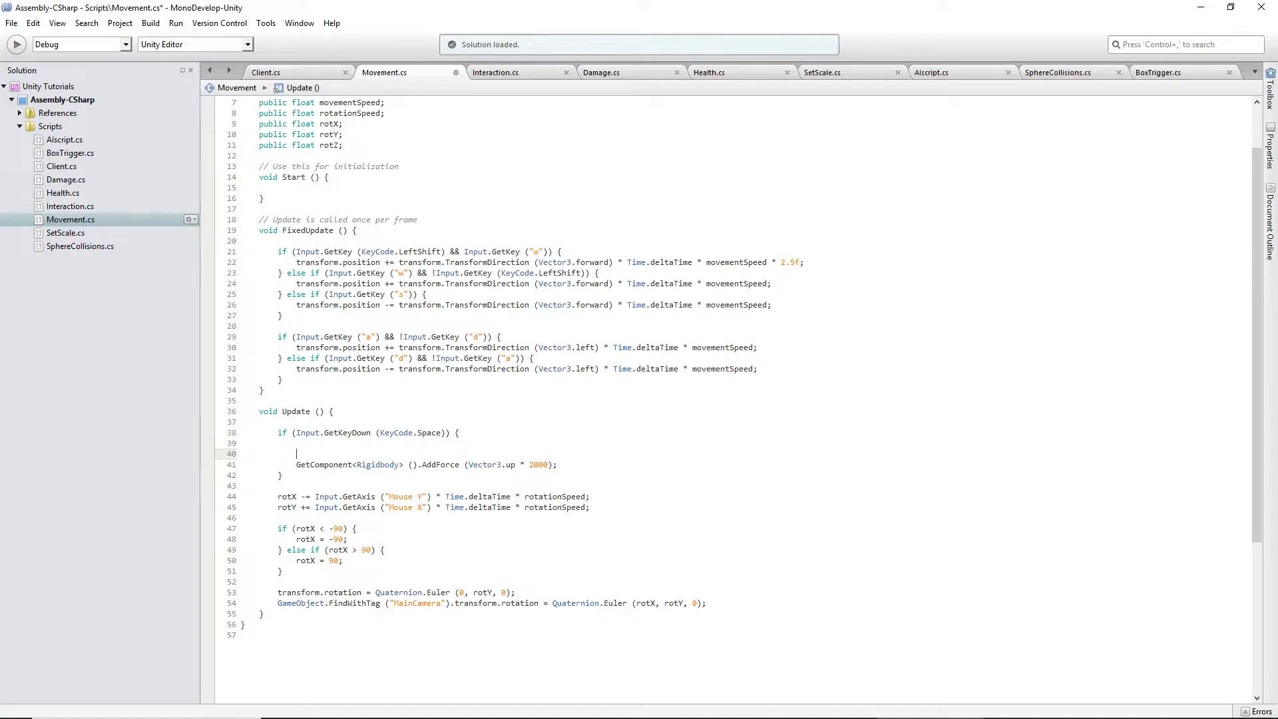
Wrap the AddForce call in if(transform.position.y <= 1.05f) so jumping only works near the ground.
key("Backspace")
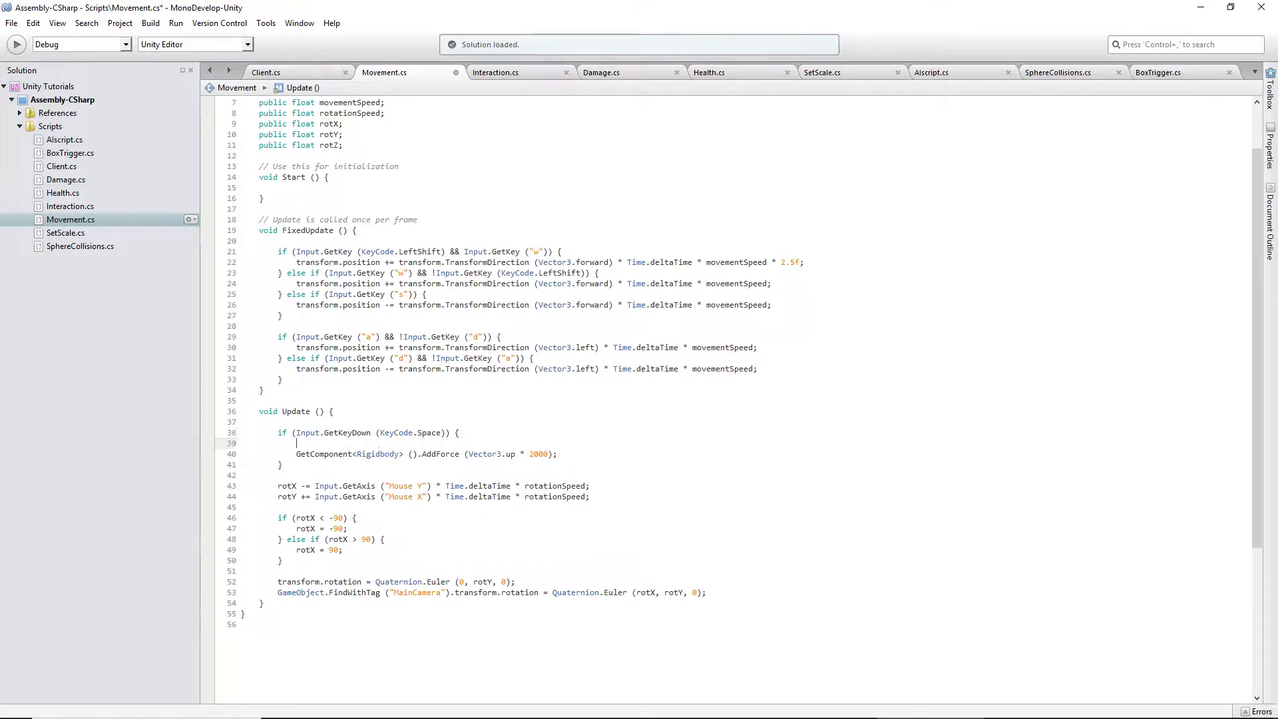
type("if(")
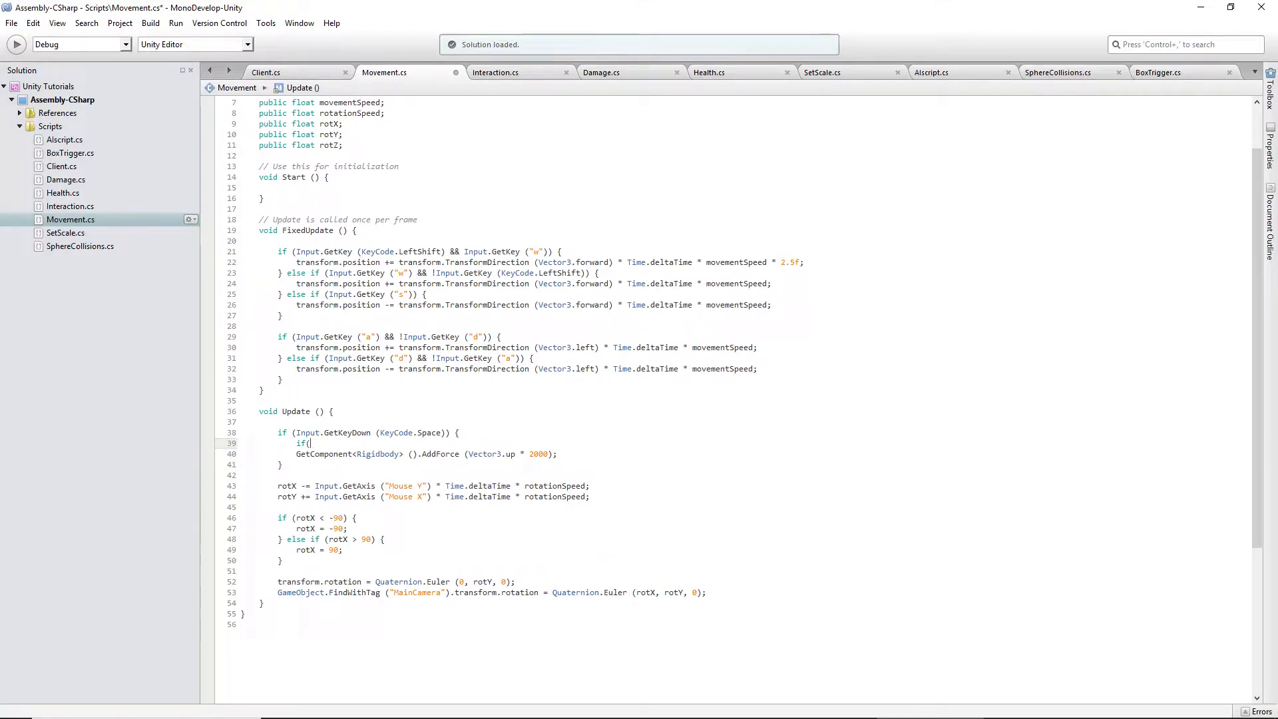
type("transform")
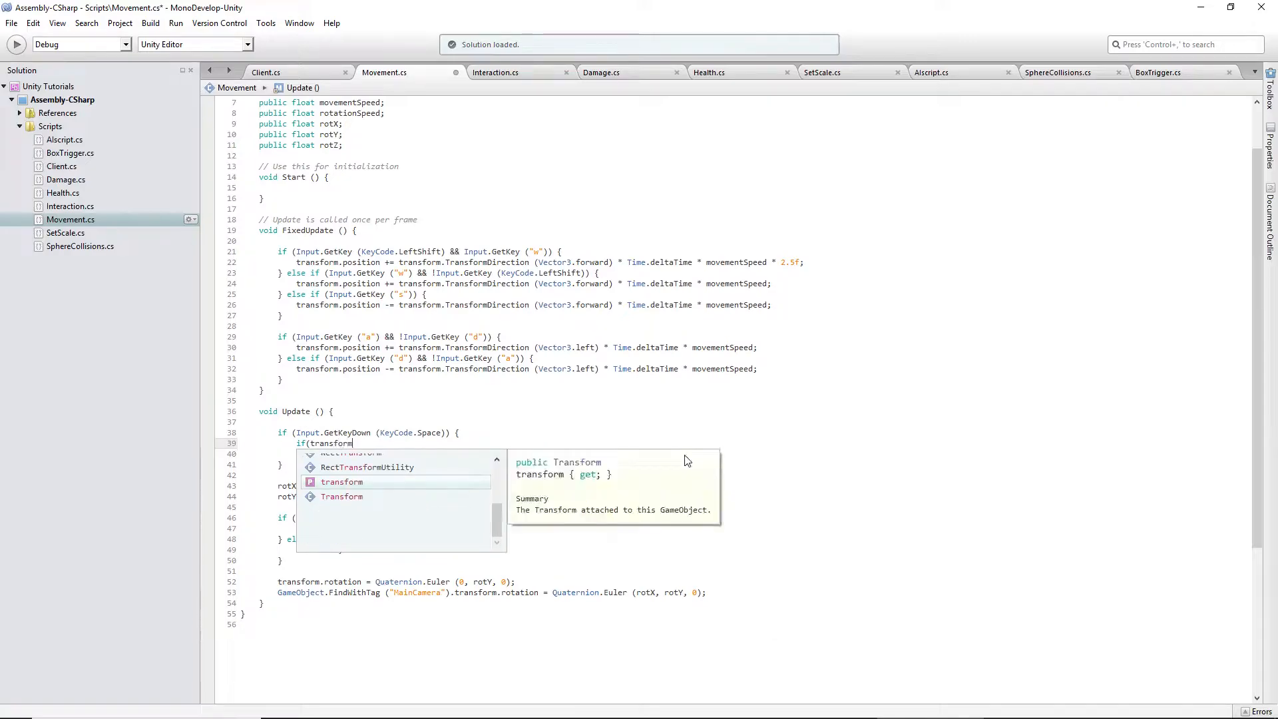
type(".position.")
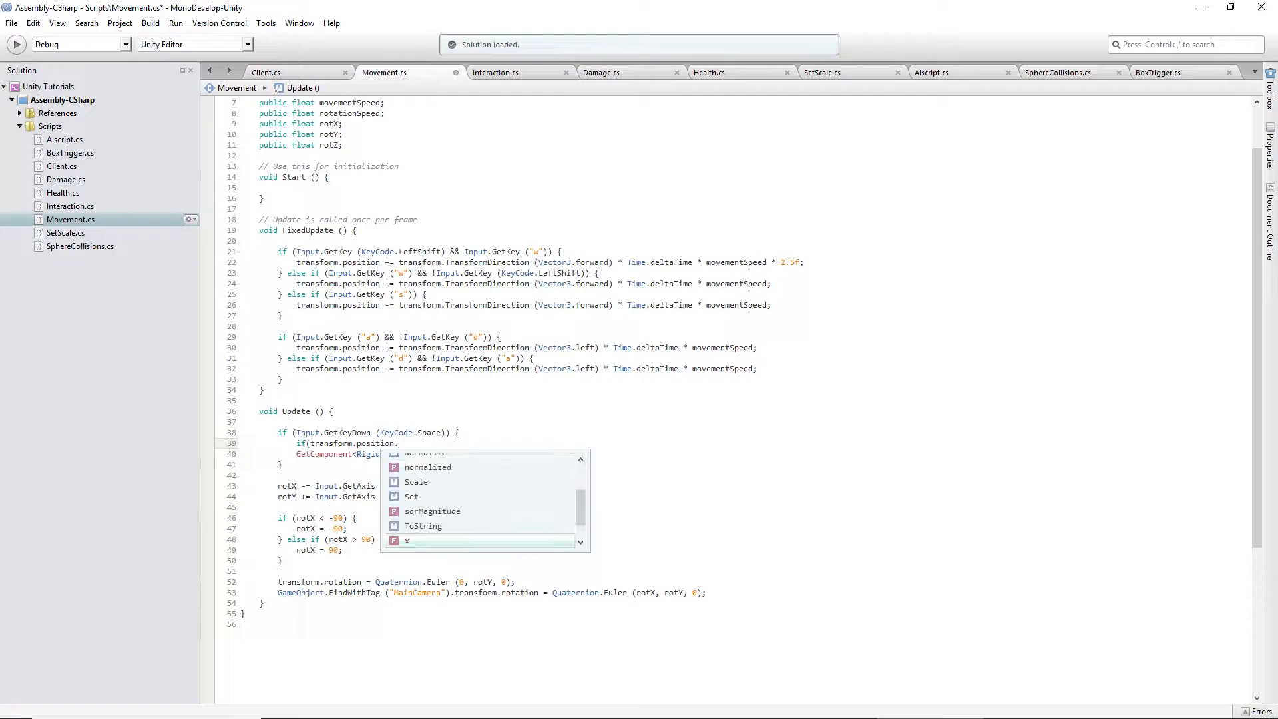
type("y")
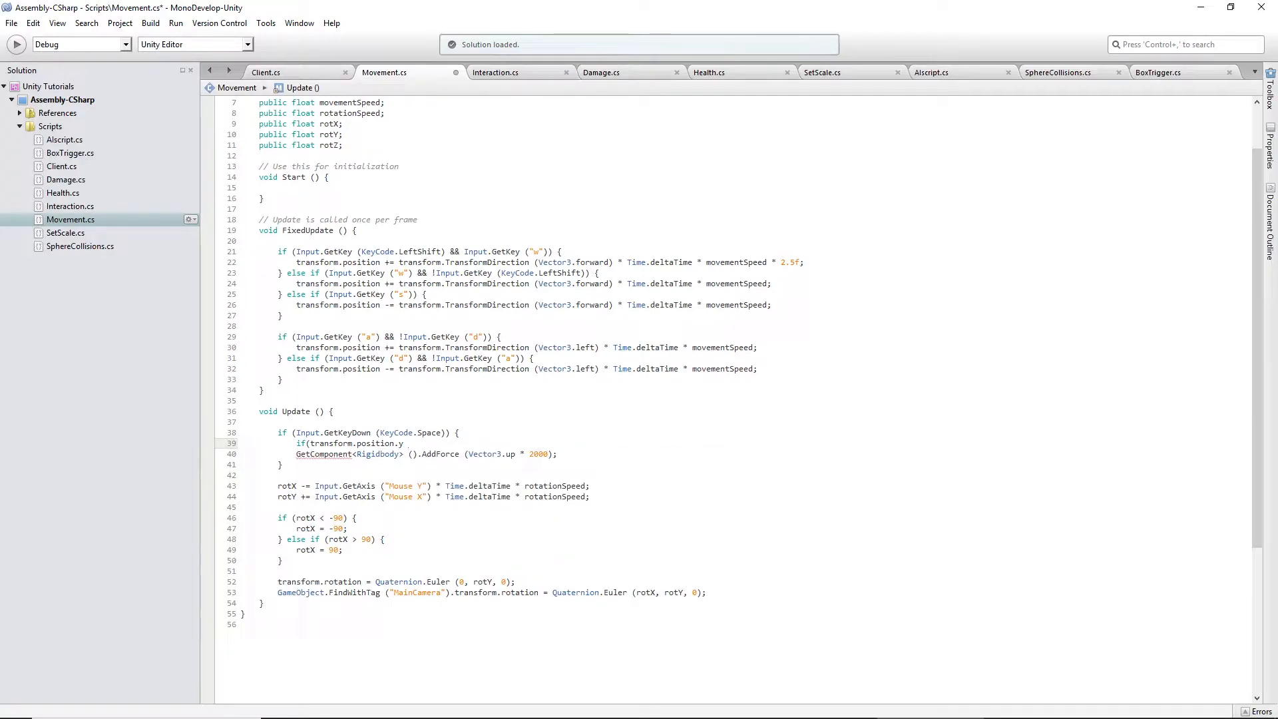
type("<=")
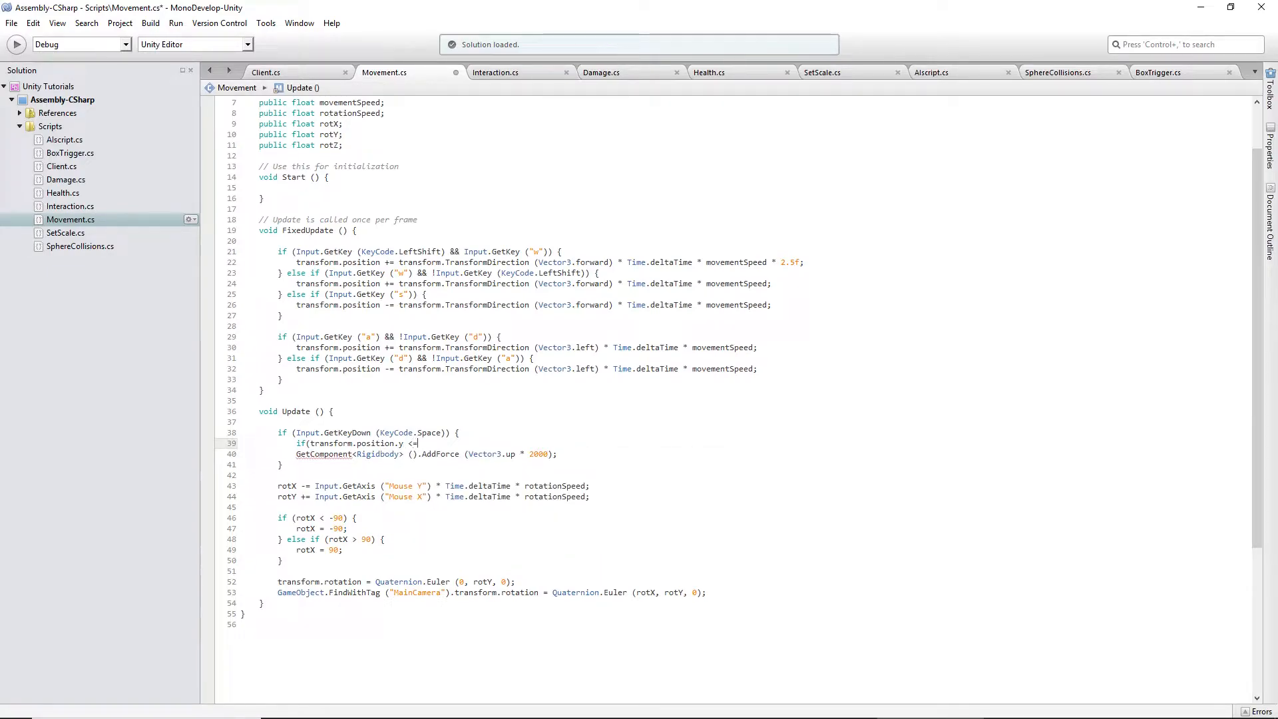
type("1.05f) {")
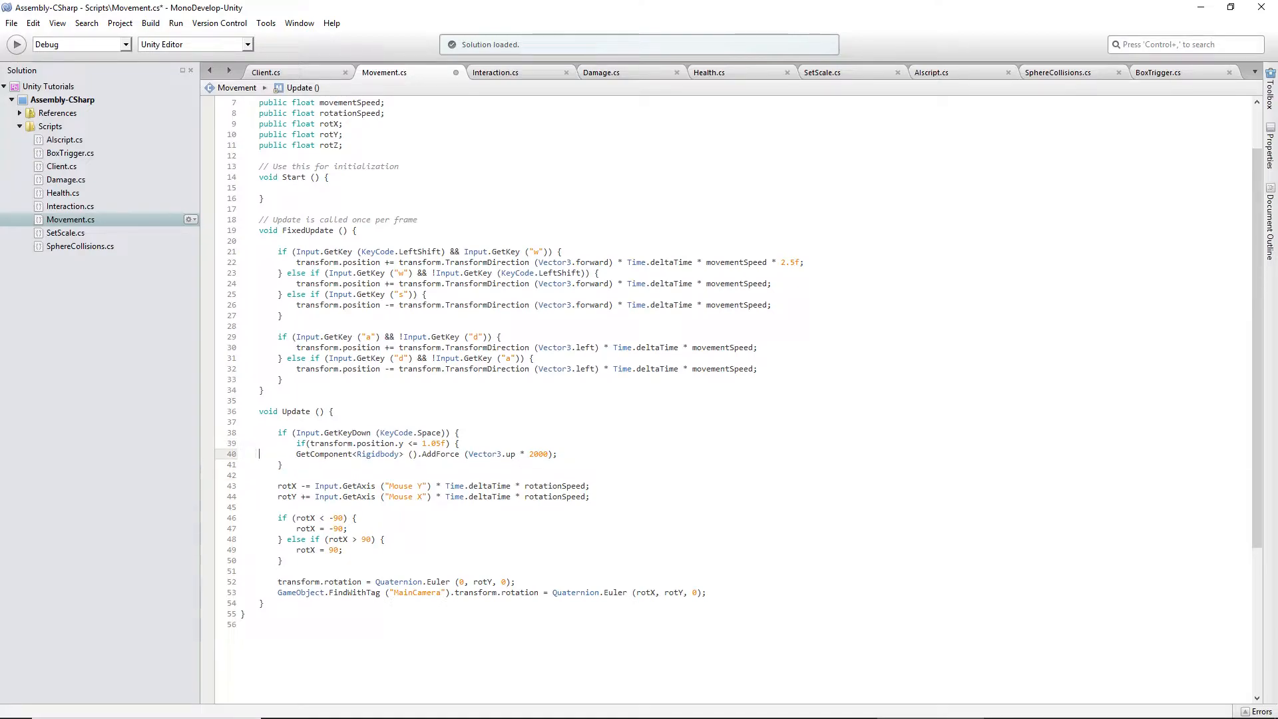
left_click(285, 463)
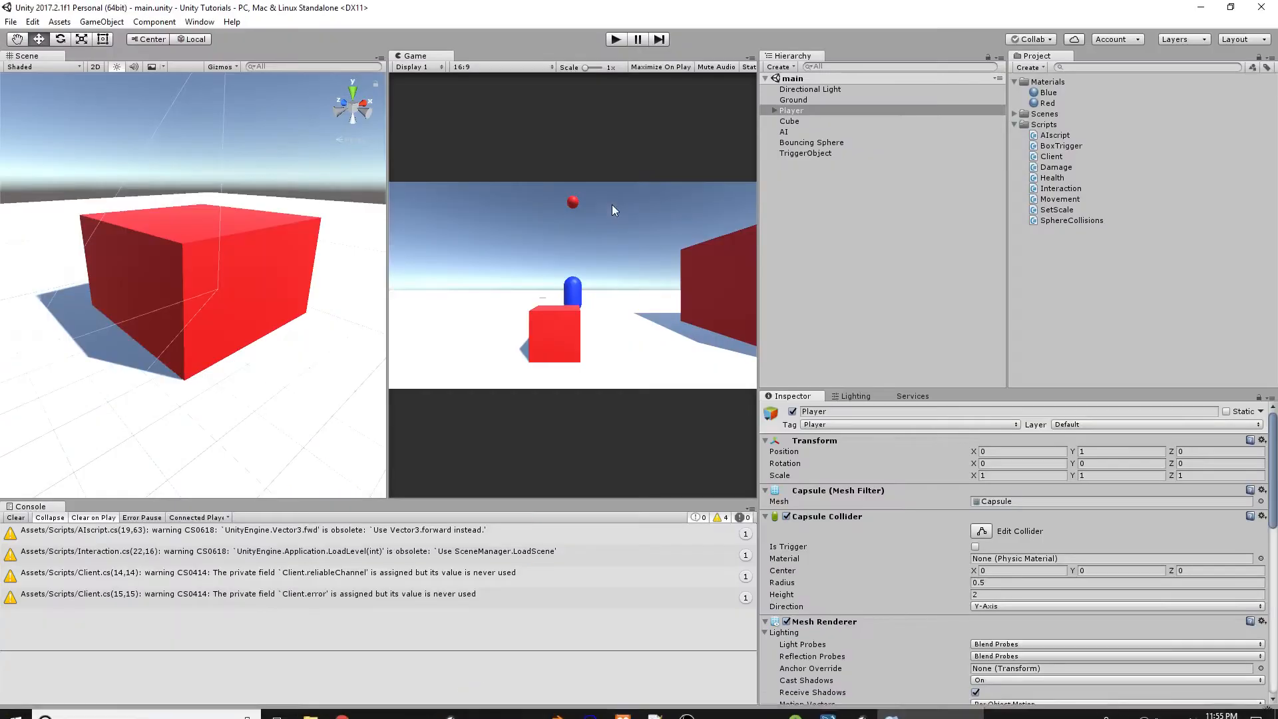
Run the game briefly with Play to test the jump, then stop it.
left_click(614, 39)
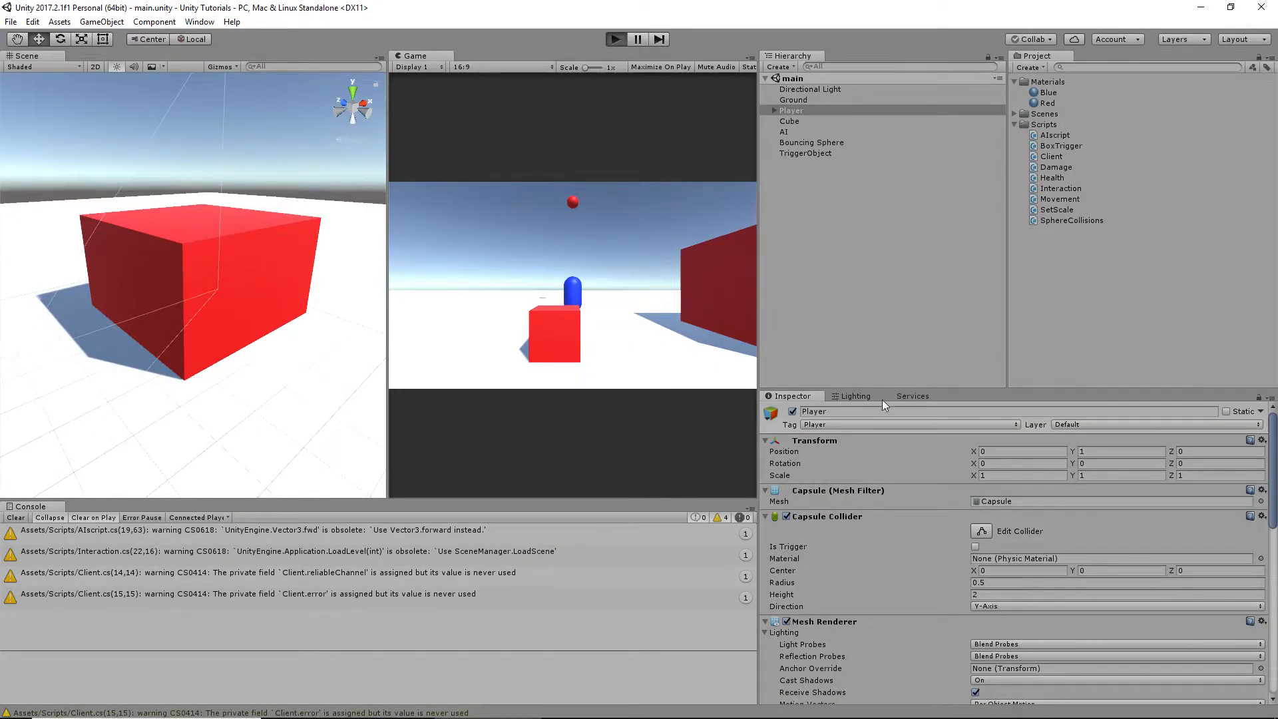
left_click(614, 38)
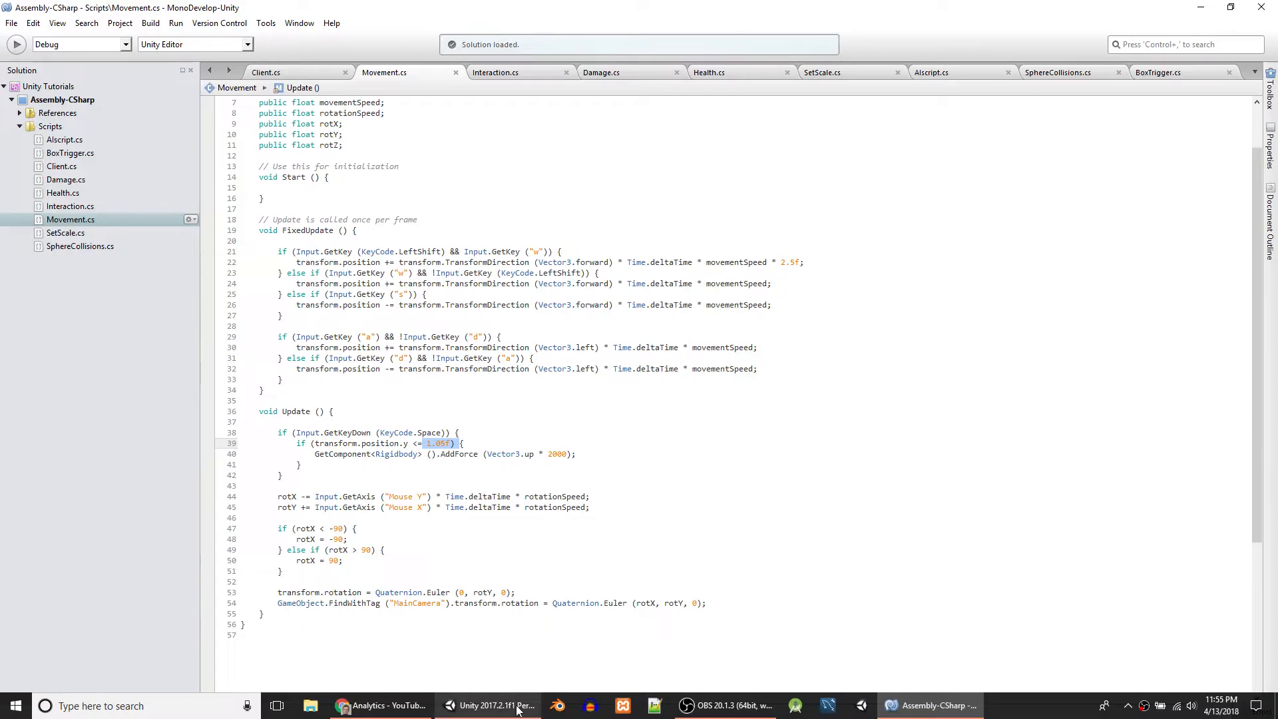
mouse_move(543, 455)
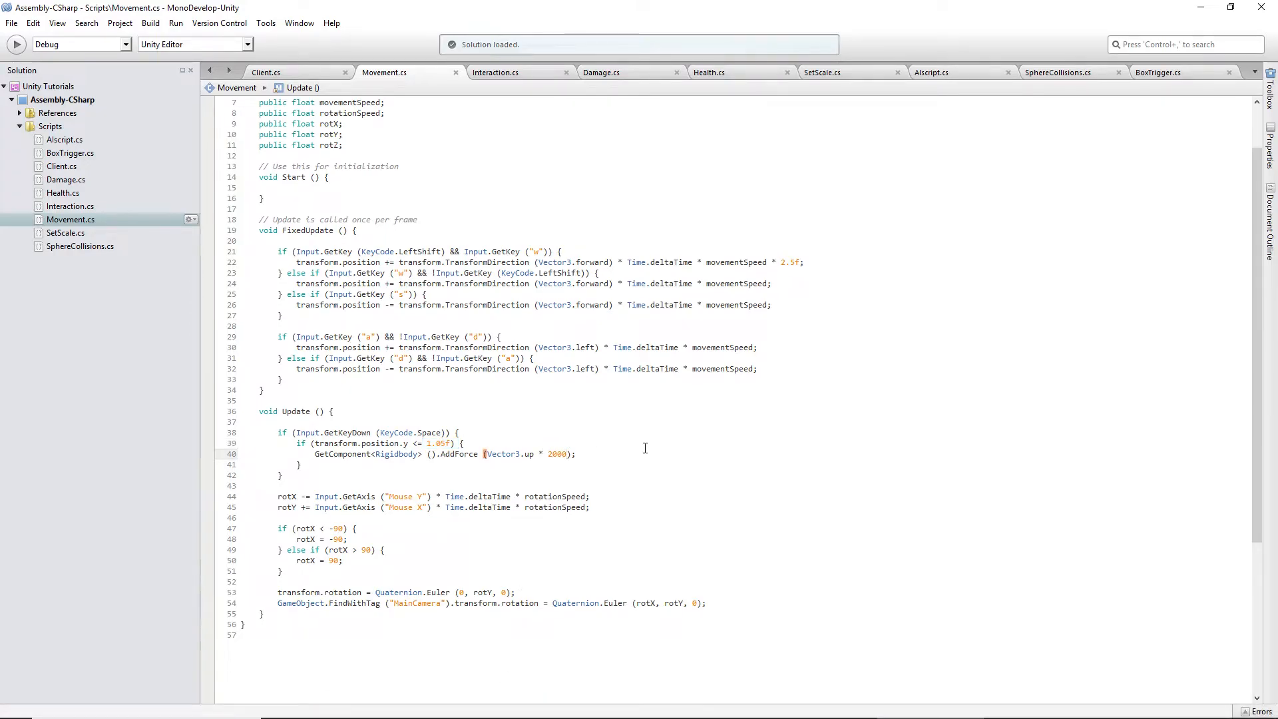
Lower the AddForce jump force from 2000 to 200.
key("BackSpace")
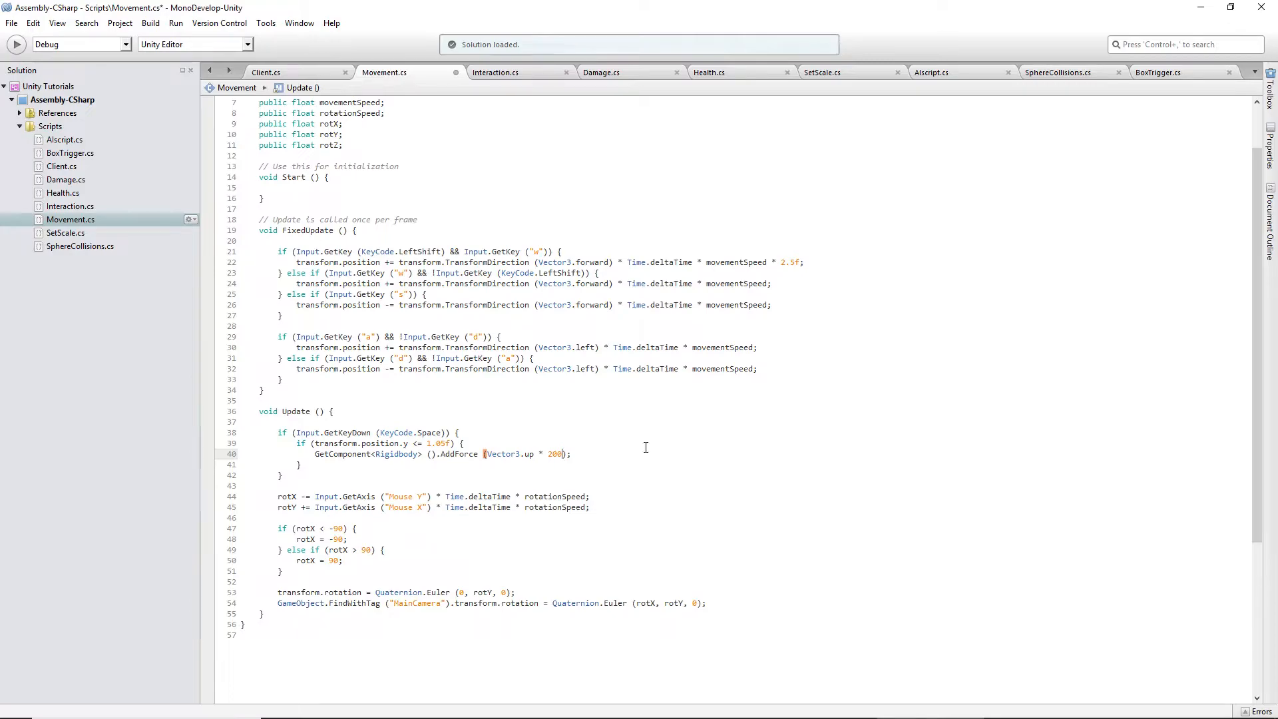
double_click(554, 454)
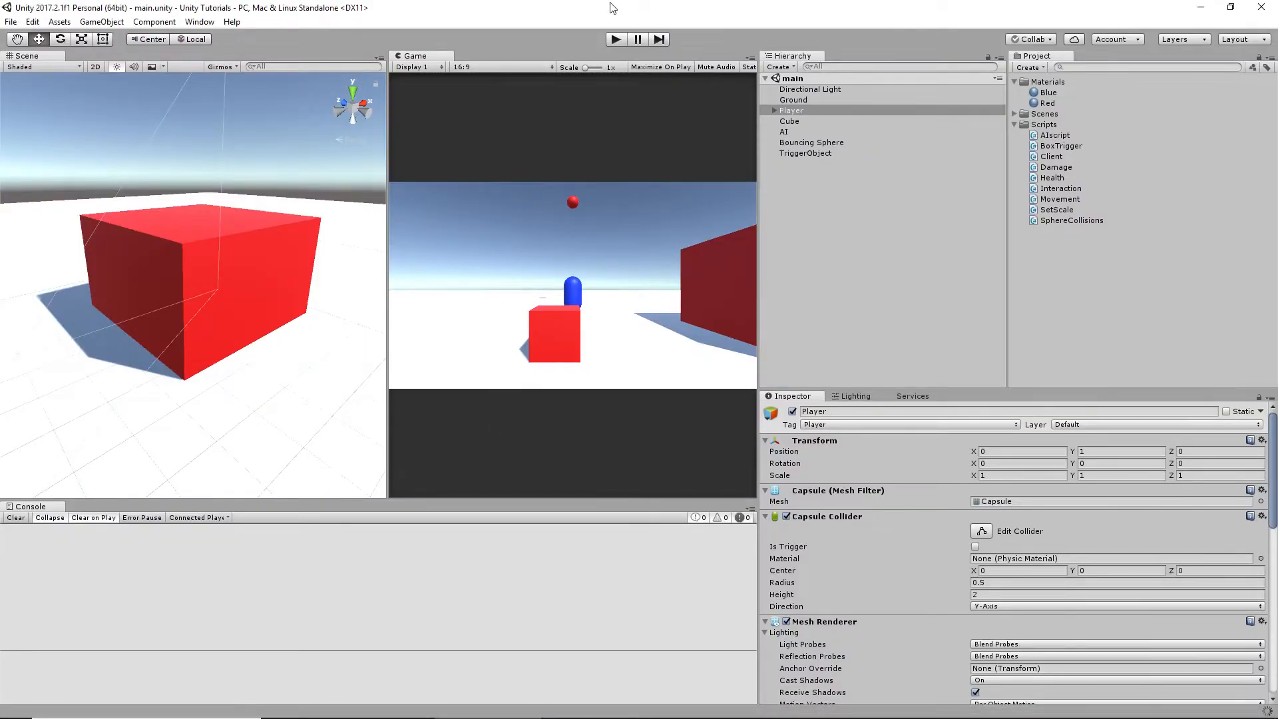
Scroll the Player's Inspector down to the Rigidbody Constraints section.
left_click(615, 38)
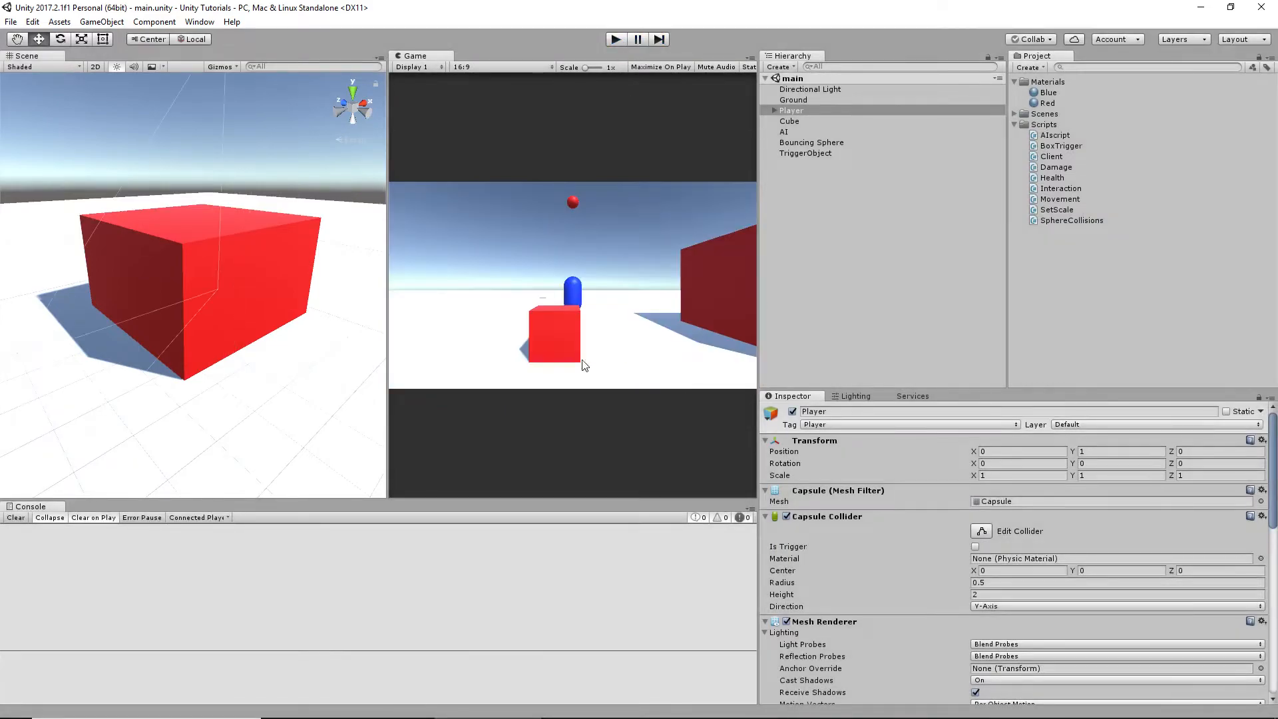
scroll("down", 3)
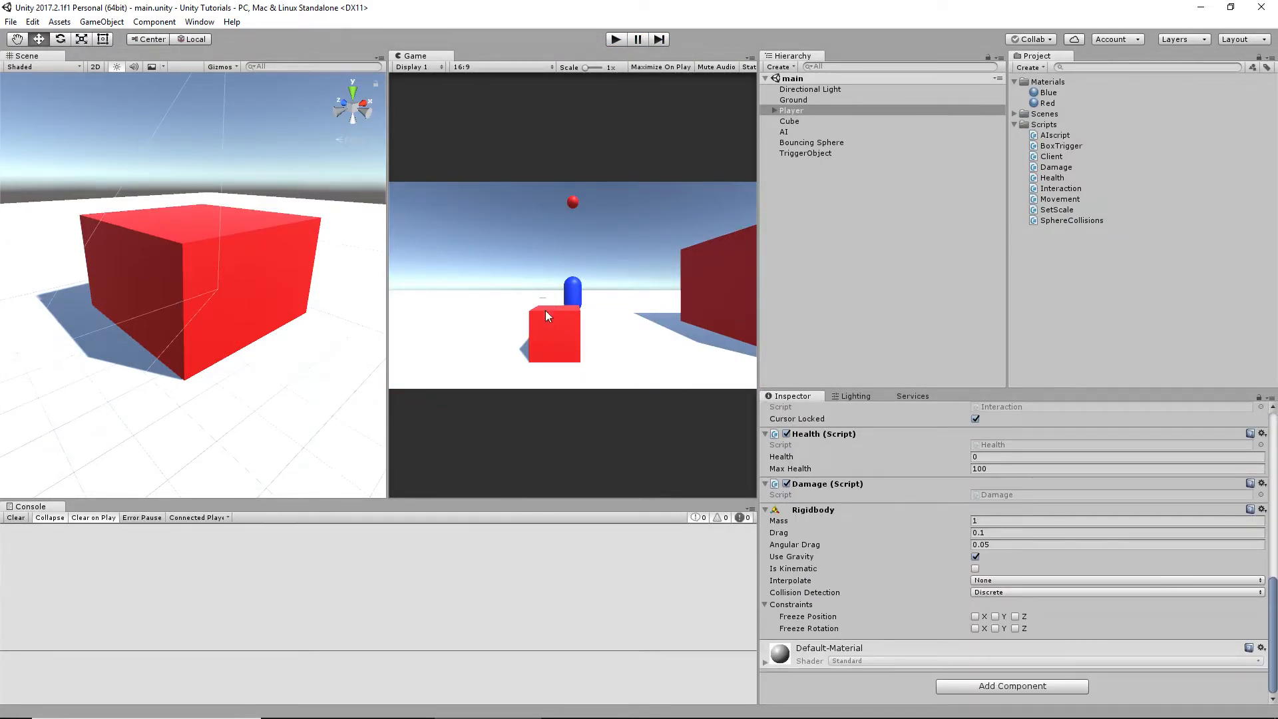
mouse_move(557, 335)
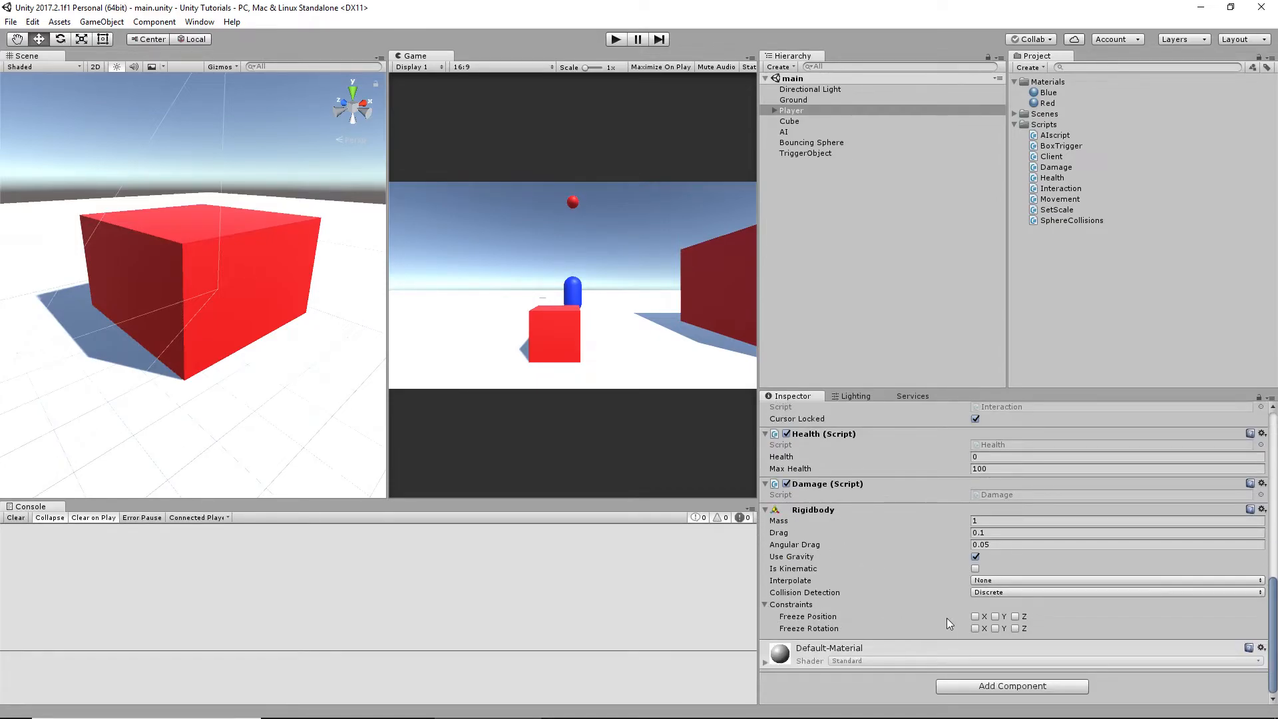
Freeze Rigidbody position on X and Z with Y free, and freeze rotation on X, Y and Z.
left_click(996, 616)
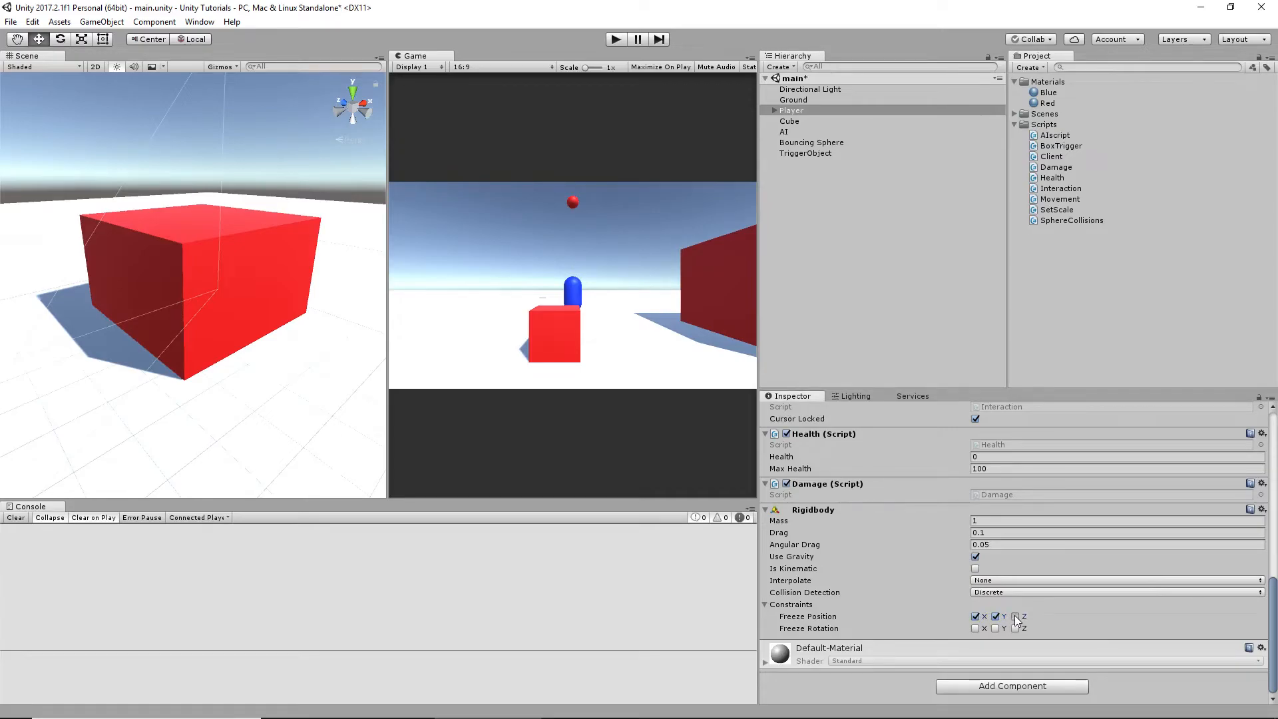
left_click(1015, 616)
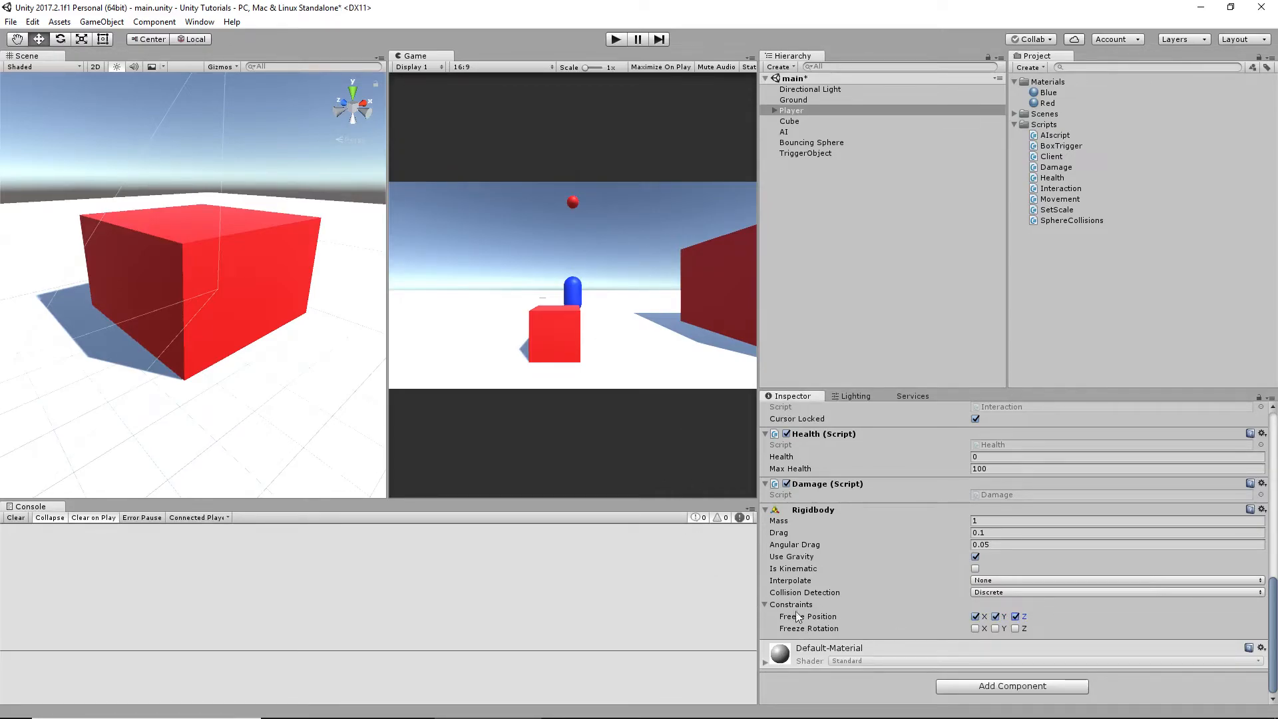
mouse_move(887, 617)
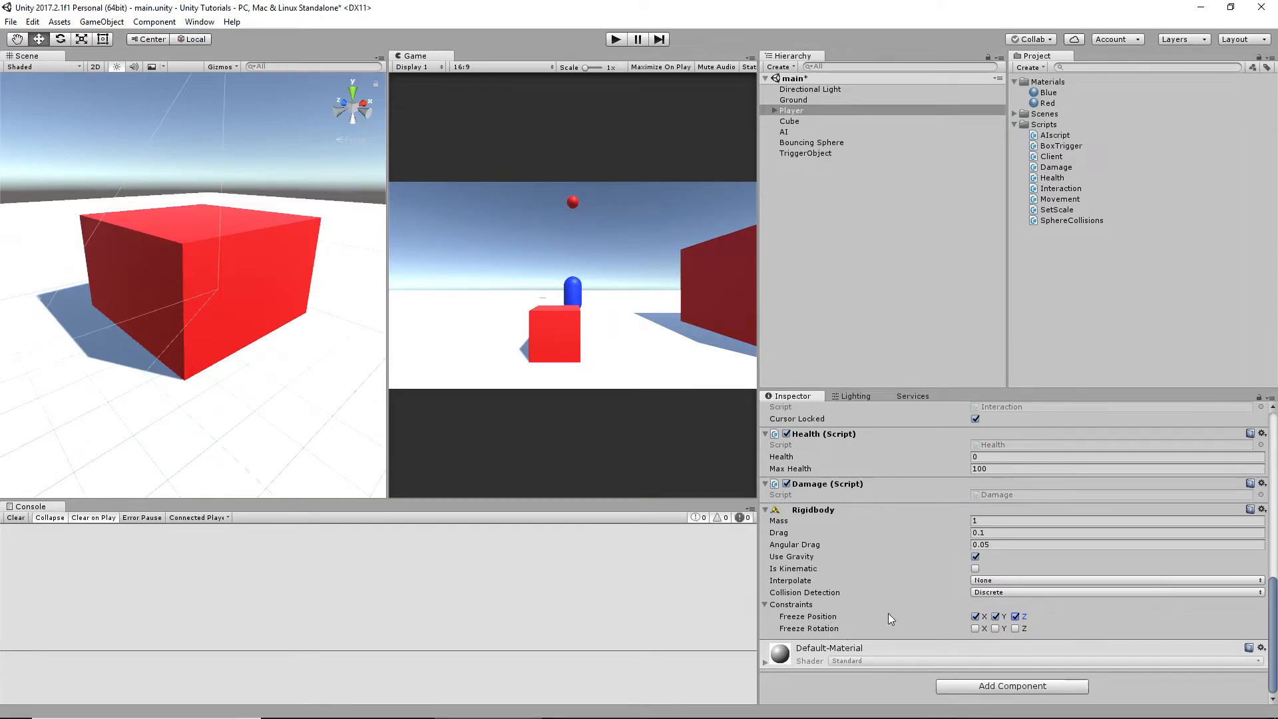
left_click(995, 617)
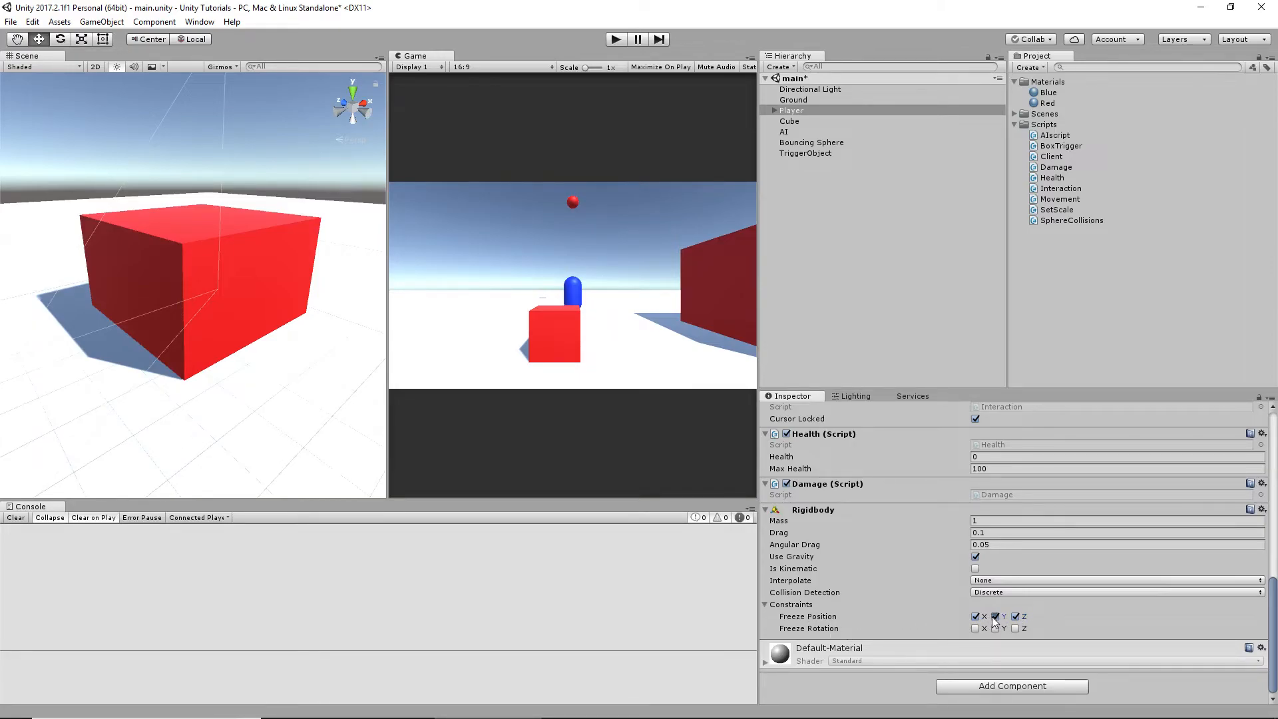
left_click(996, 616)
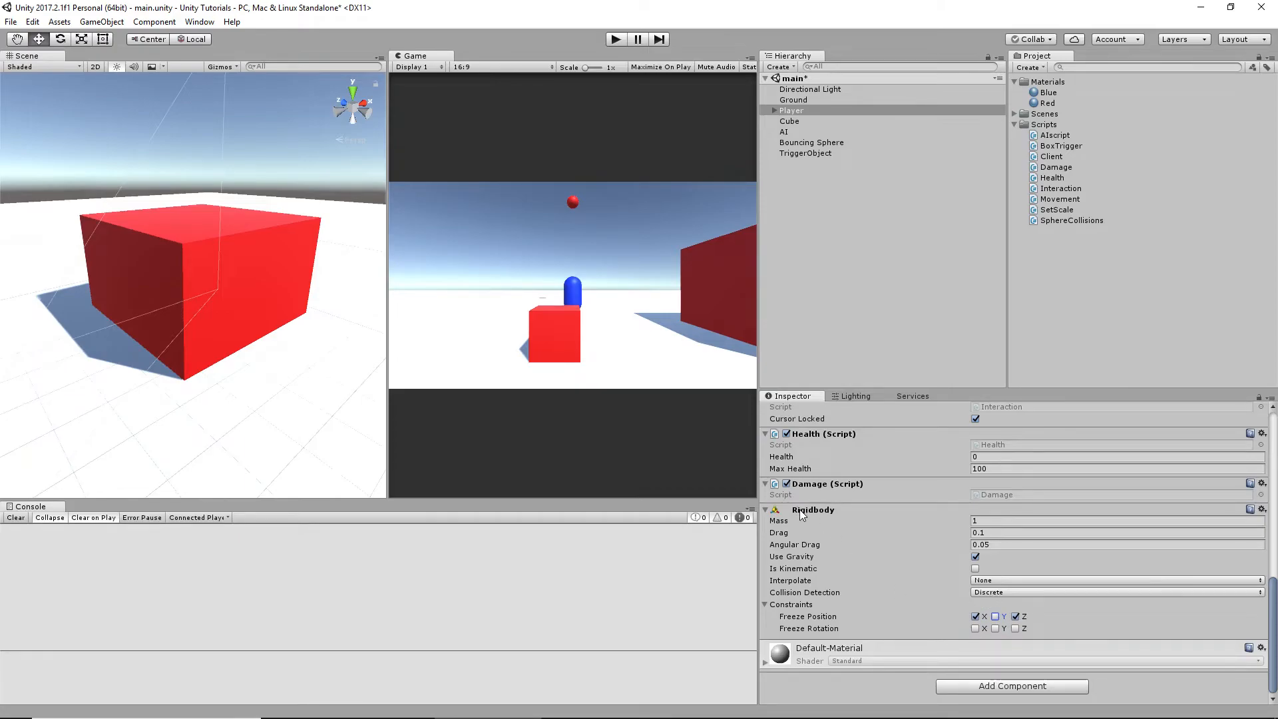
left_click(974, 616)
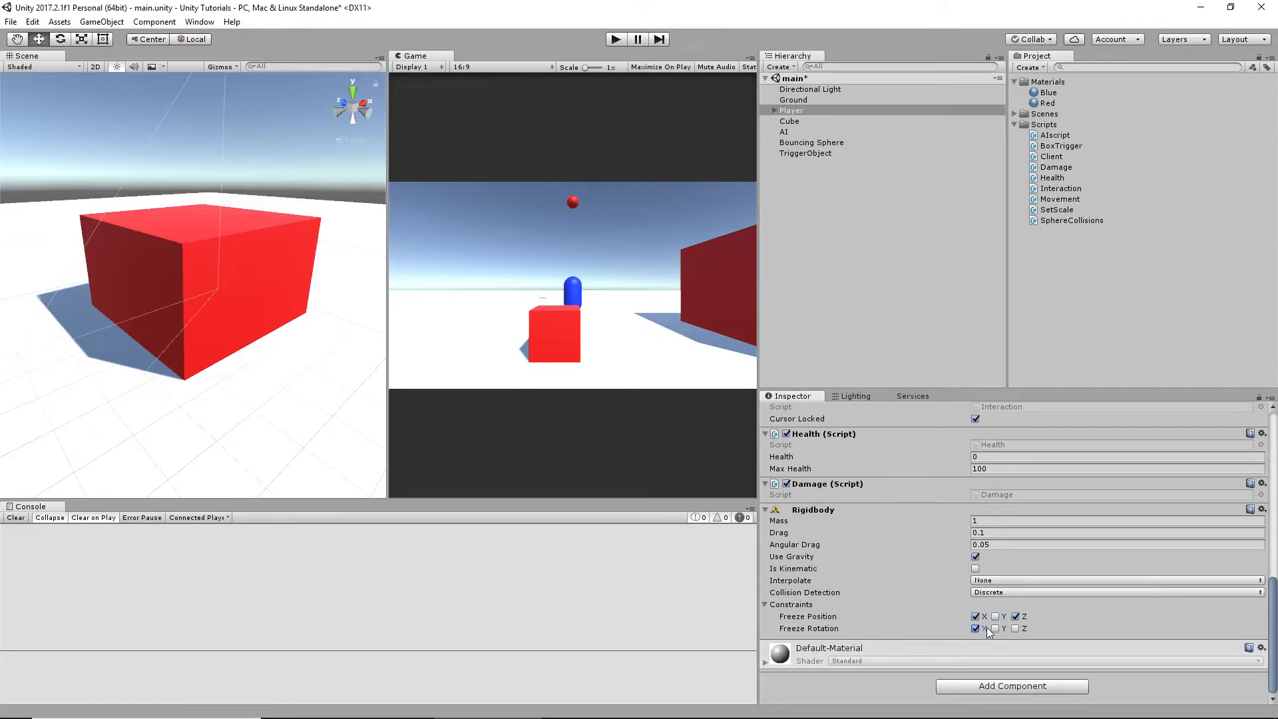
left_click(1004, 629)
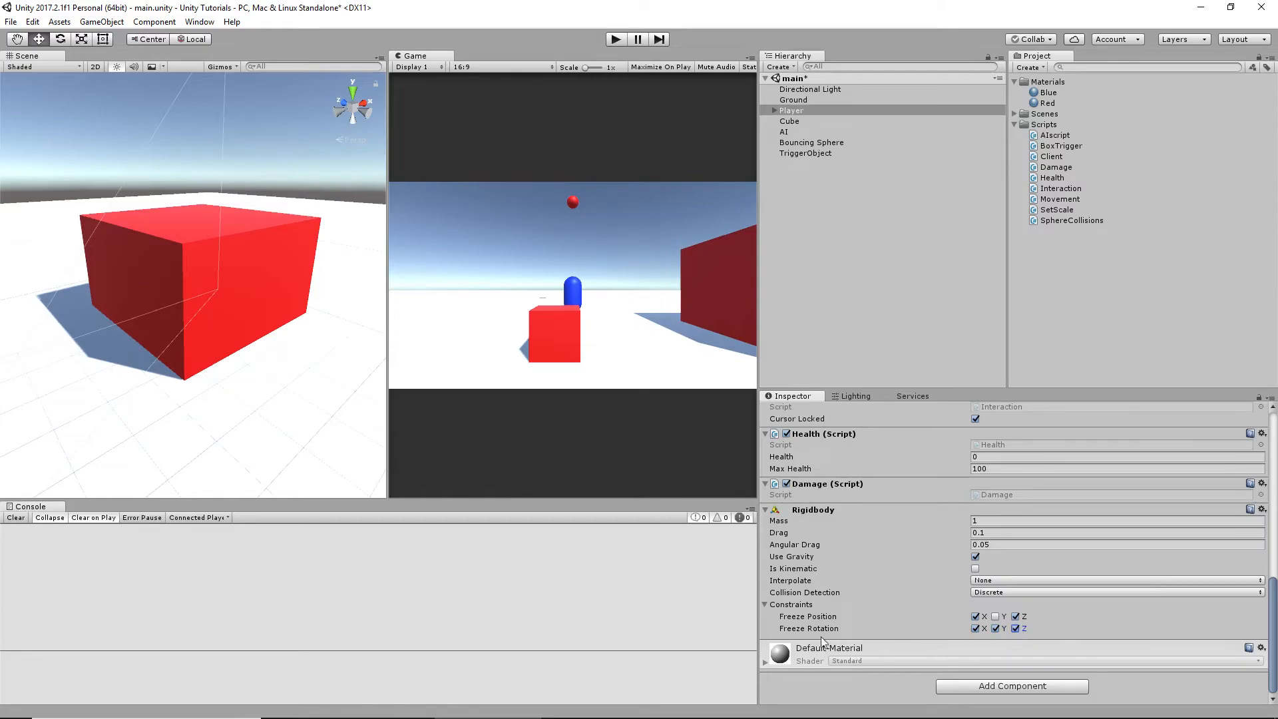
mouse_move(586, 157)
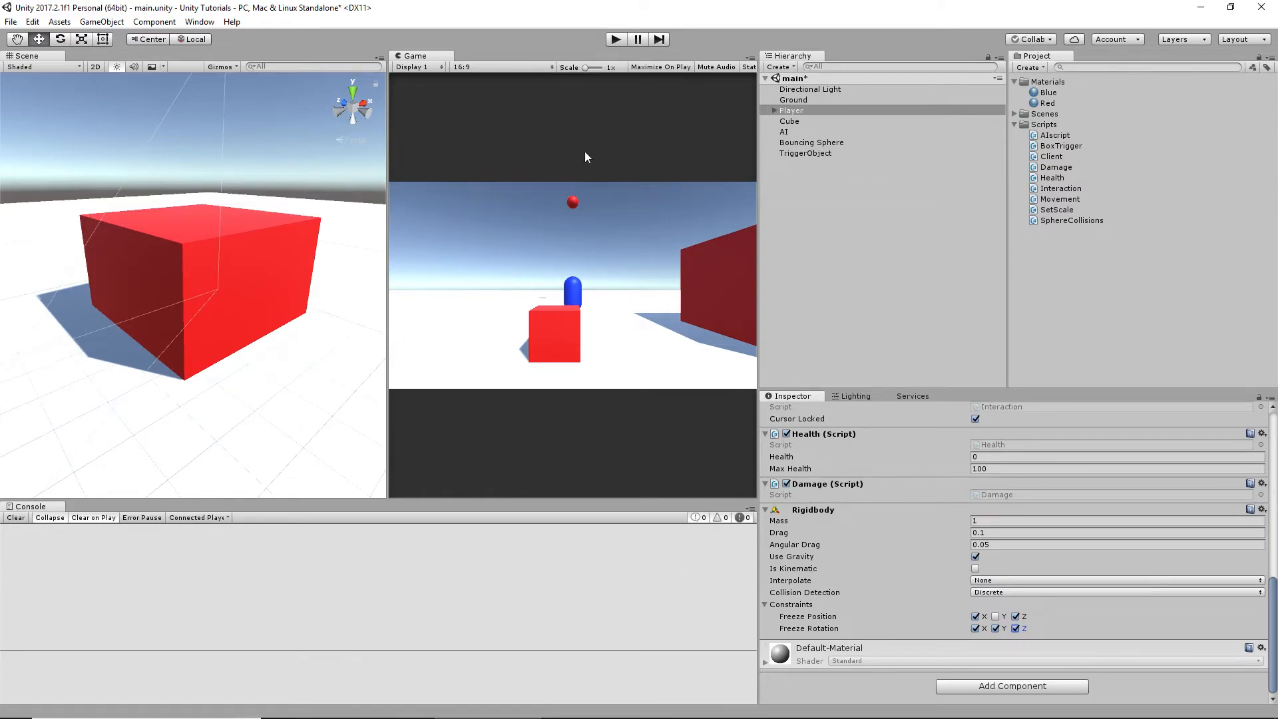
mouse_move(811, 513)
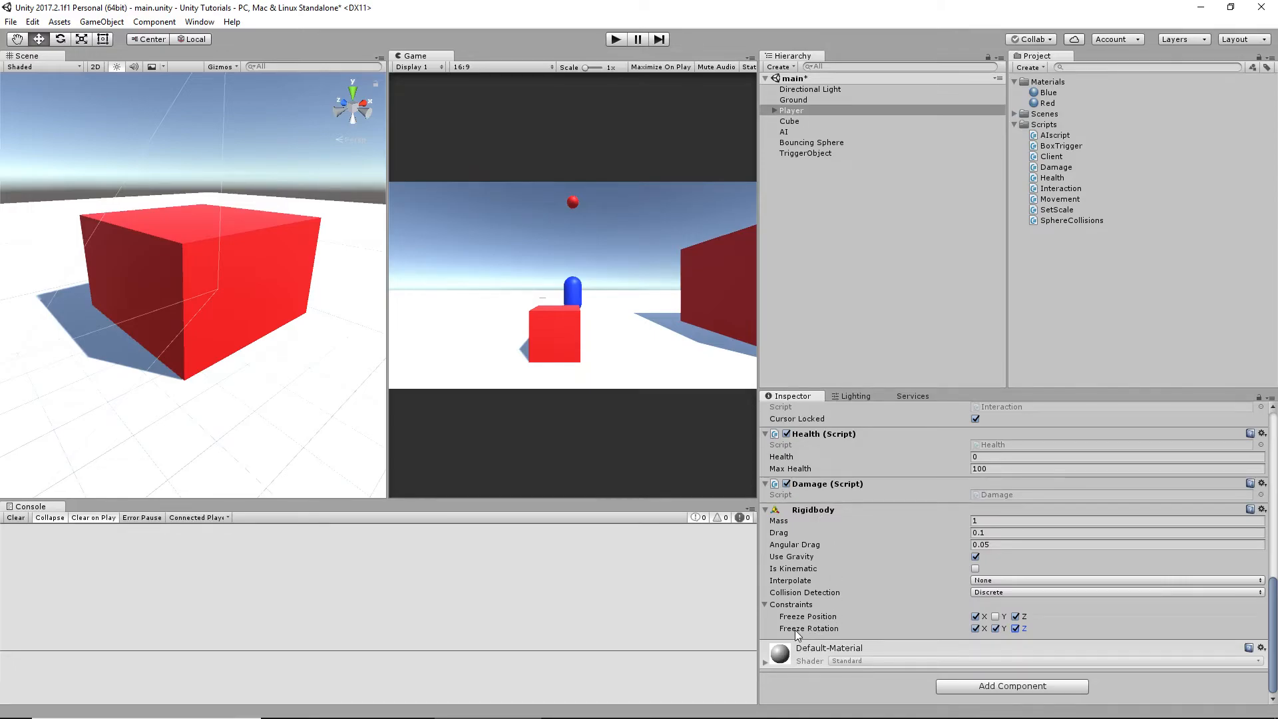
mouse_move(815, 631)
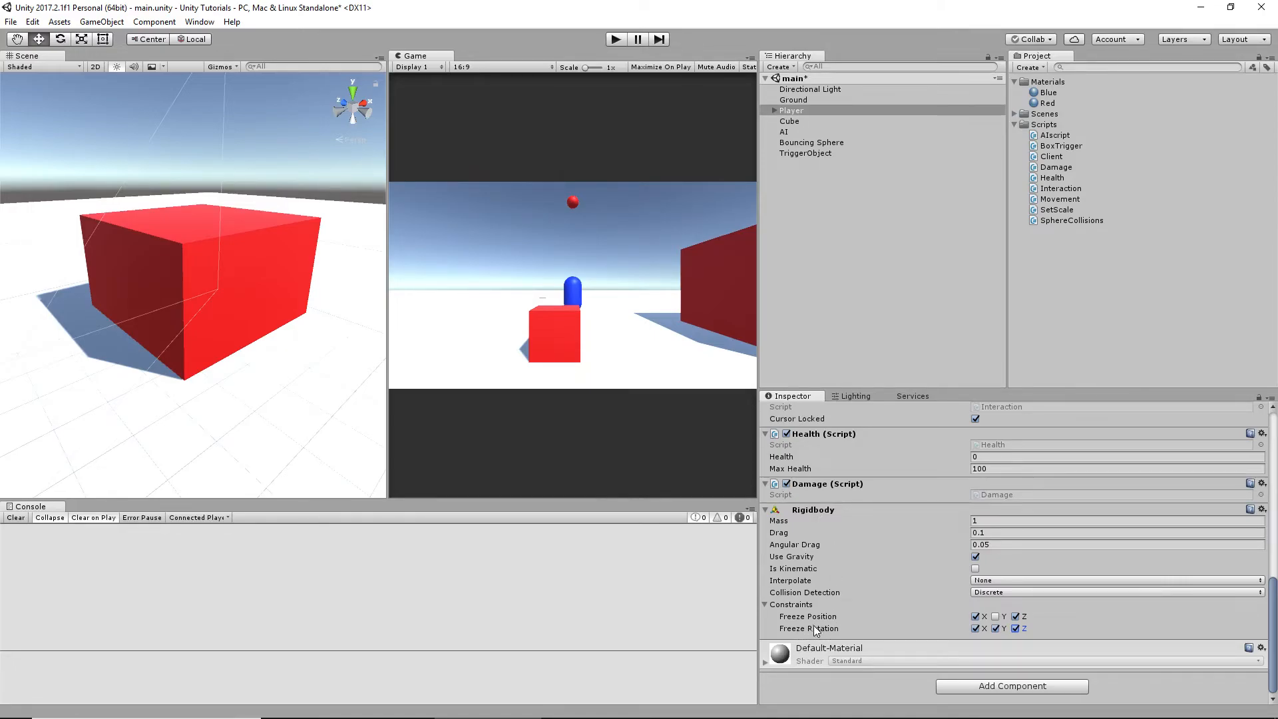
mouse_move(615, 23)
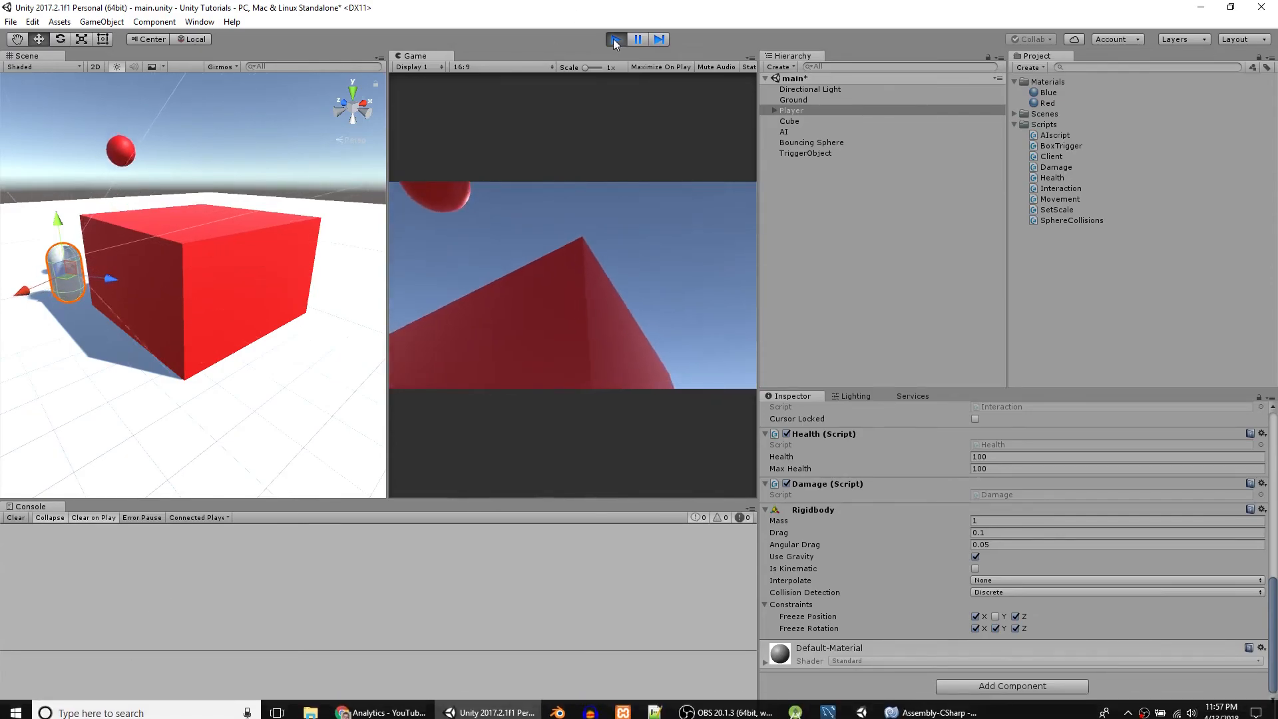
left_click(615, 39)
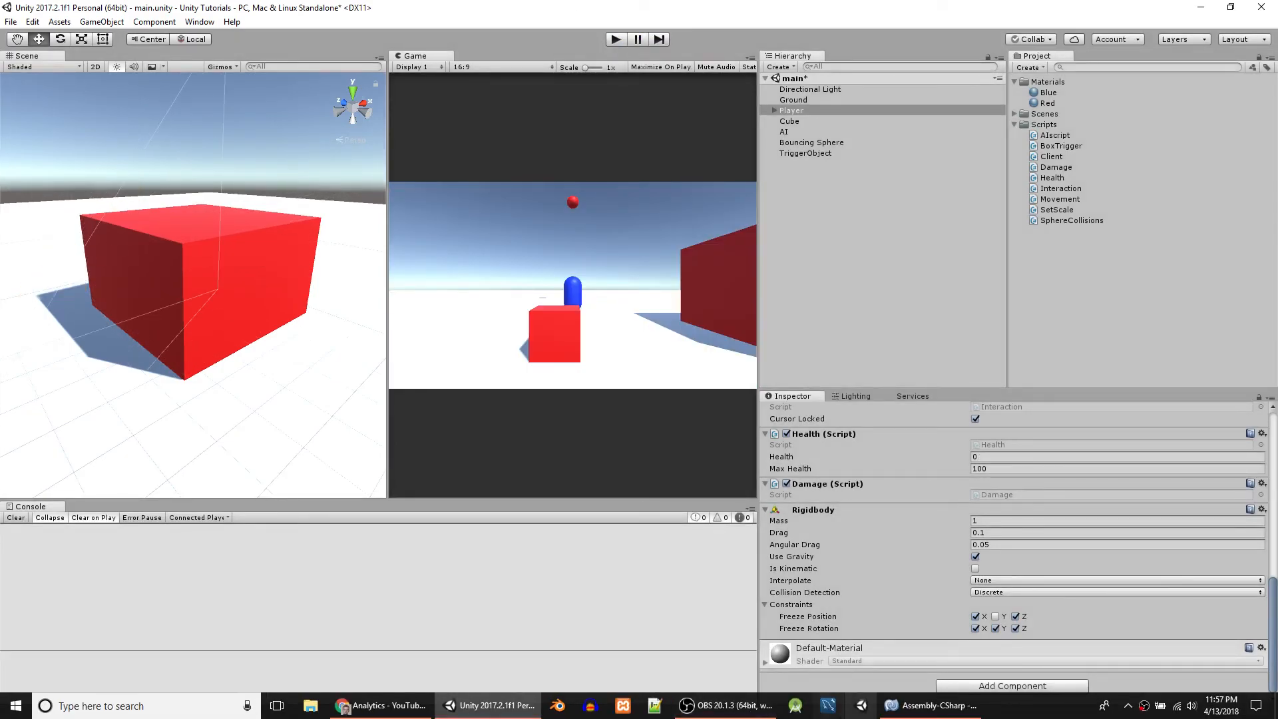